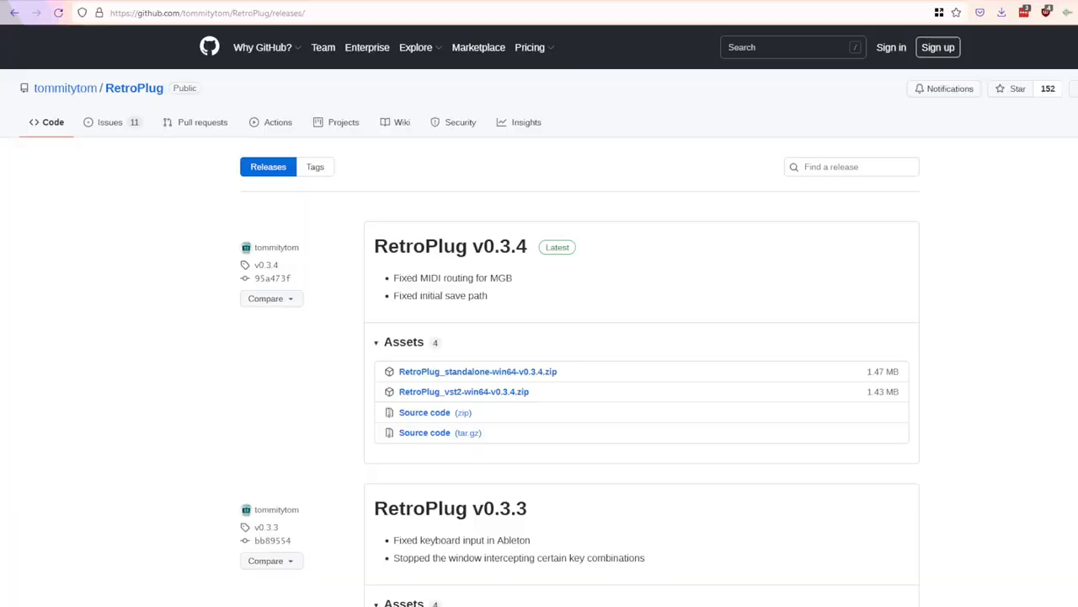
mouse_move(570, 297)
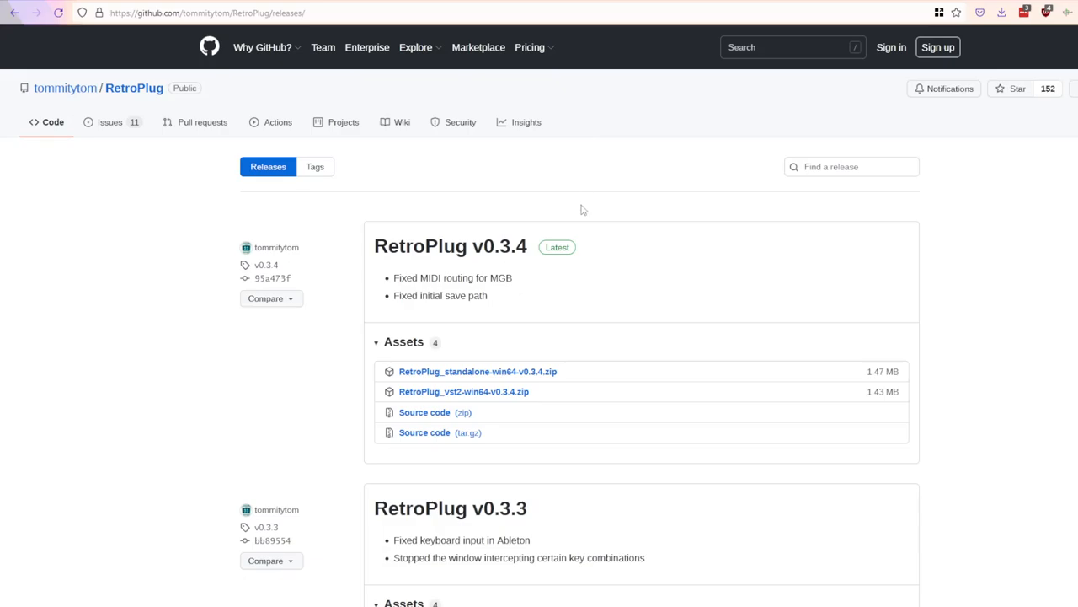
mouse_move(568, 364)
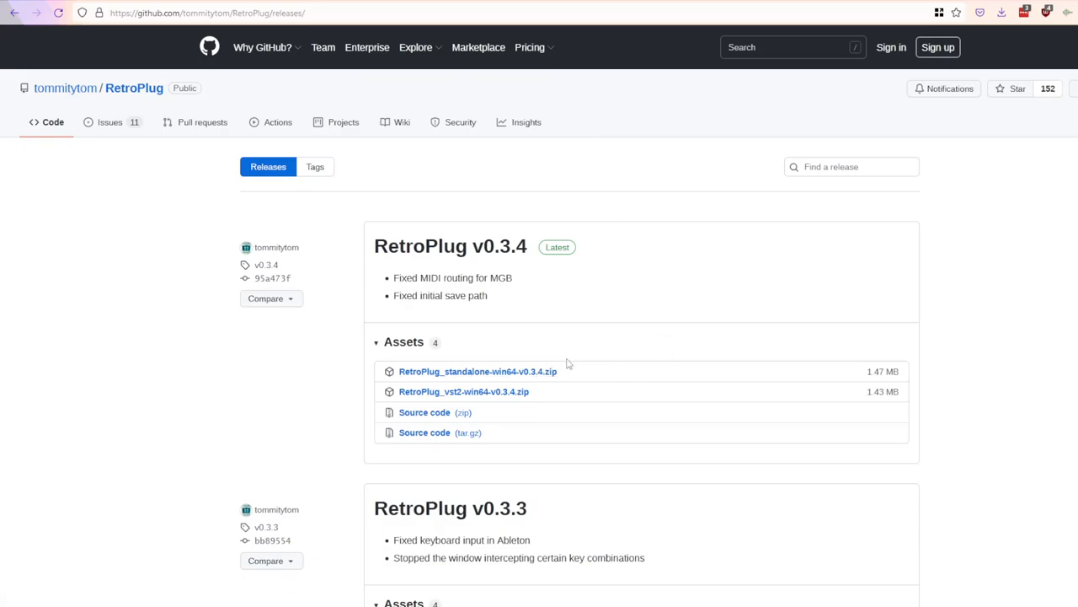
mouse_move(677, 340)
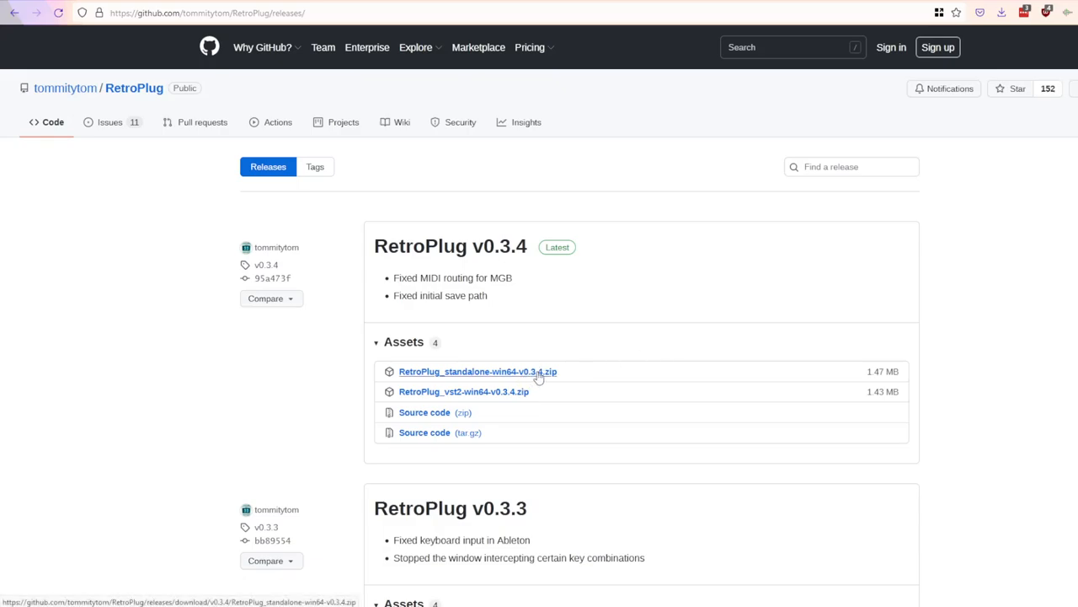
mouse_move(483, 411)
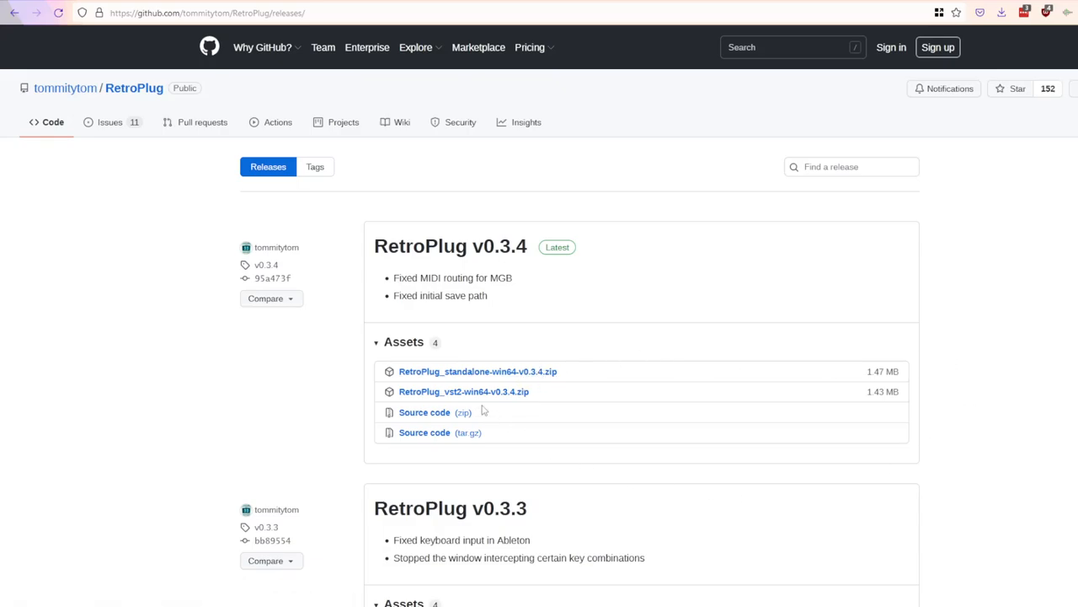
mouse_move(463, 391)
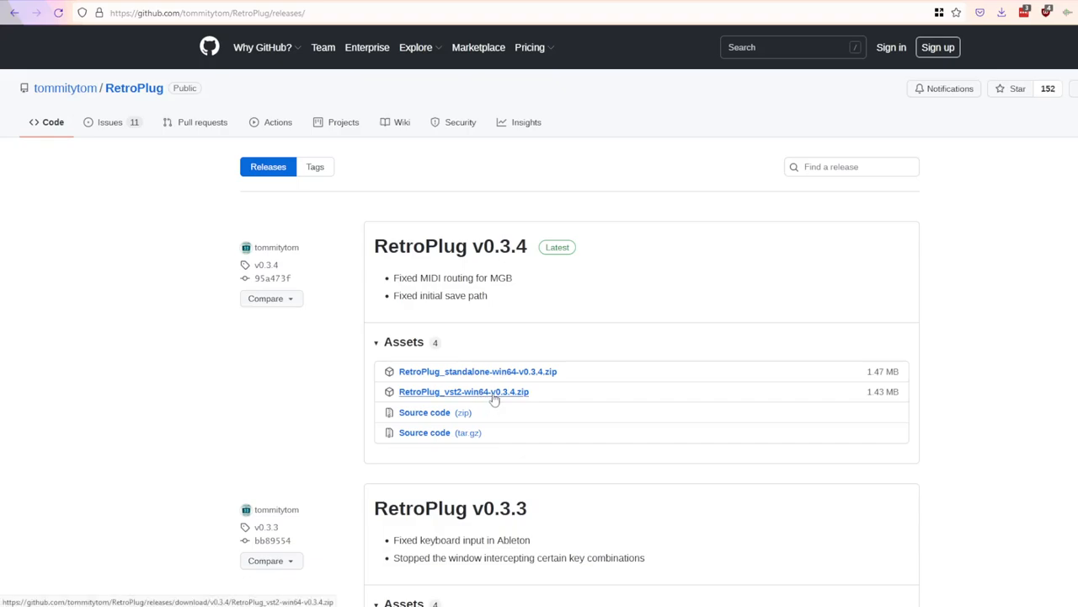
mouse_move(569, 397)
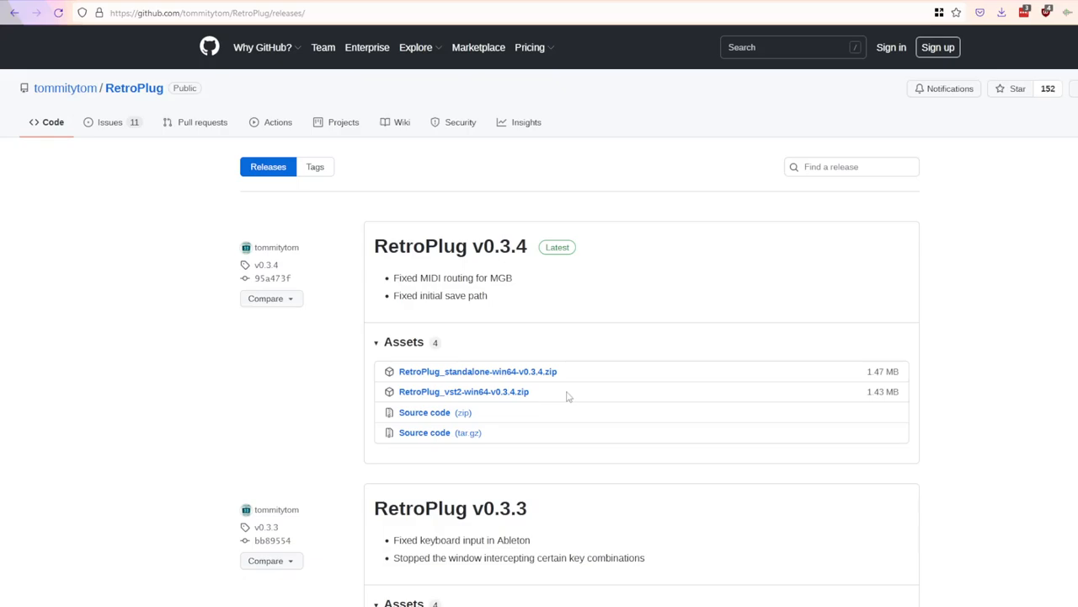
mouse_move(1062, 401)
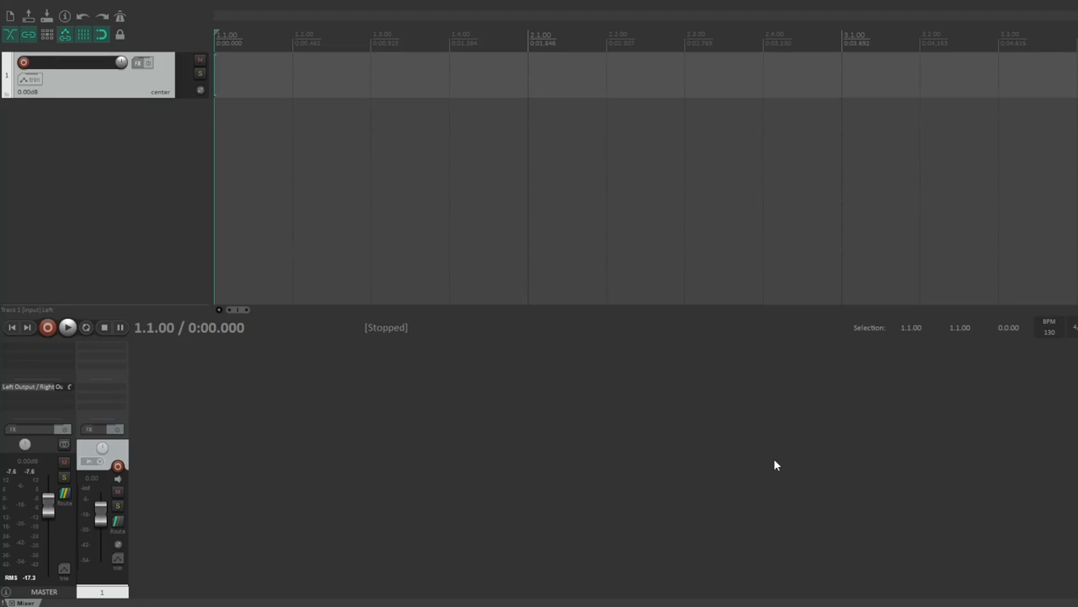
mouse_move(722, 455)
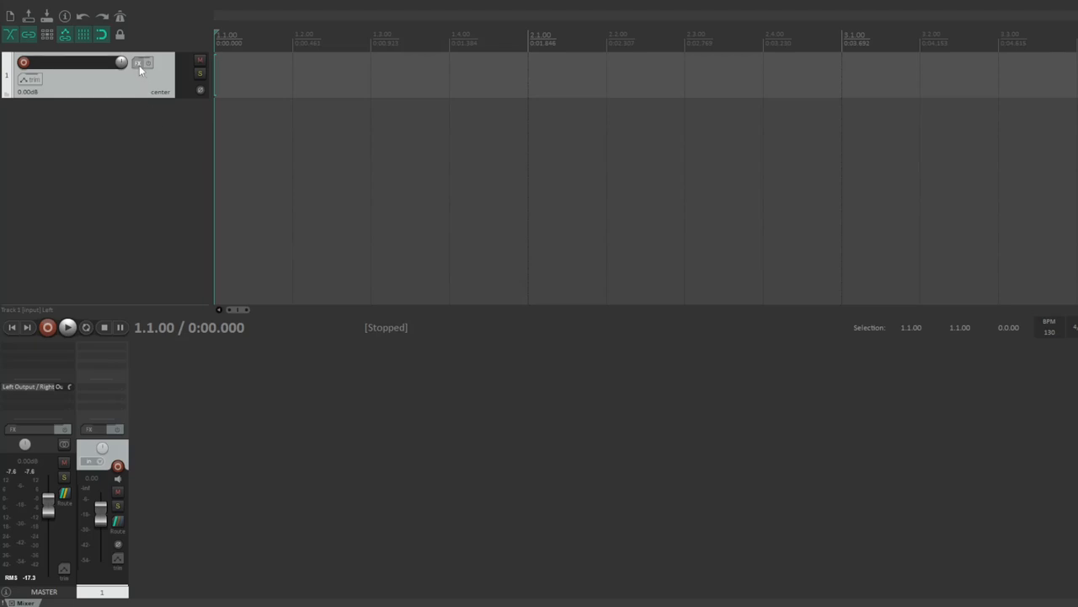
Step: Add the VSTi RetroPlug (8 out) instrument to track 1 via the Add FX dialog
click(140, 64)
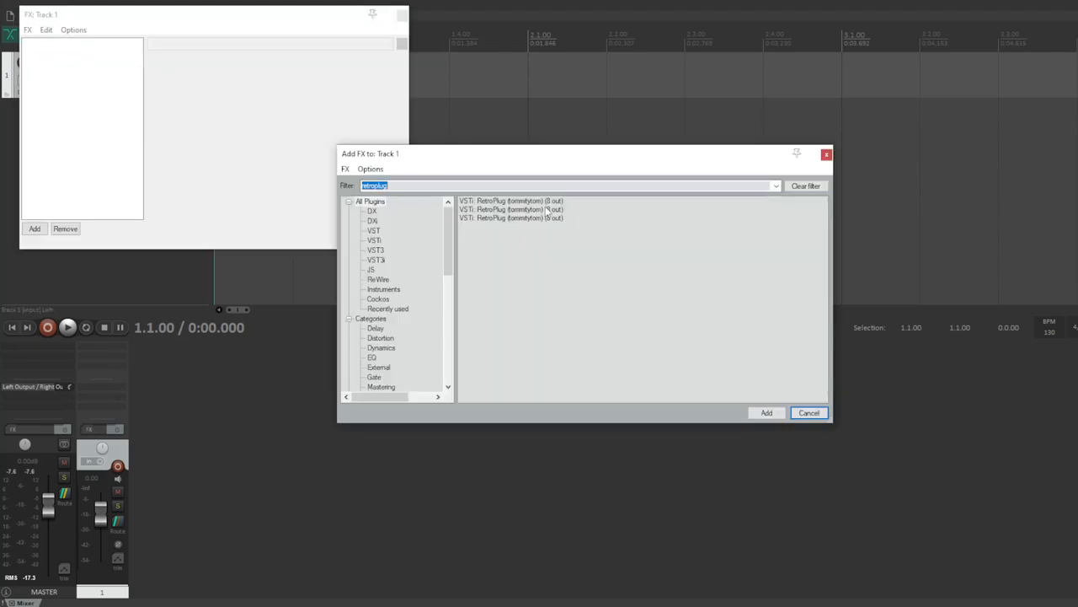
click(513, 217)
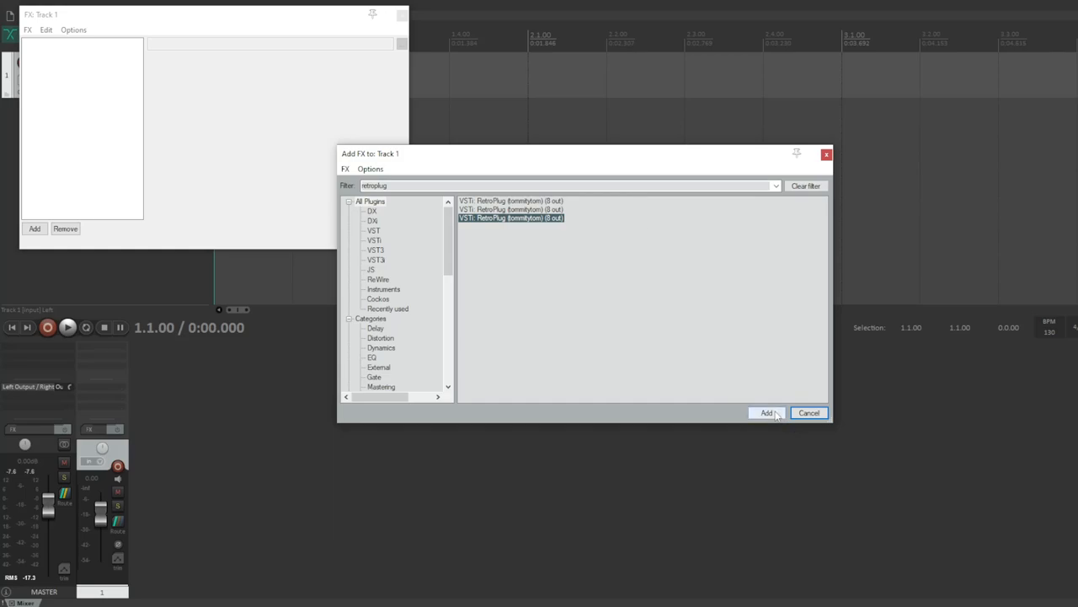
click(765, 411)
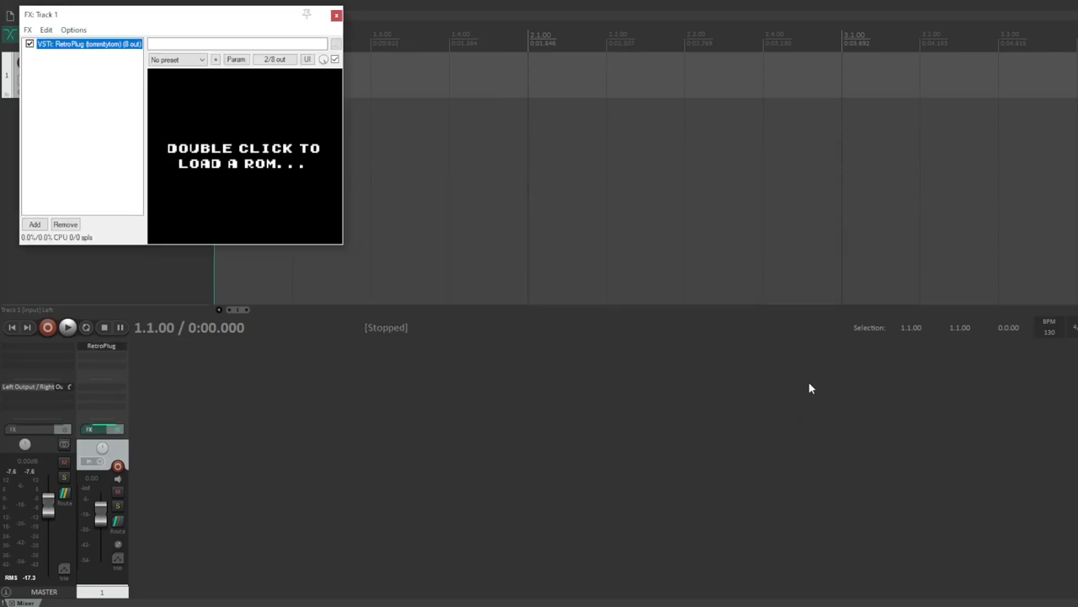
mouse_move(789, 396)
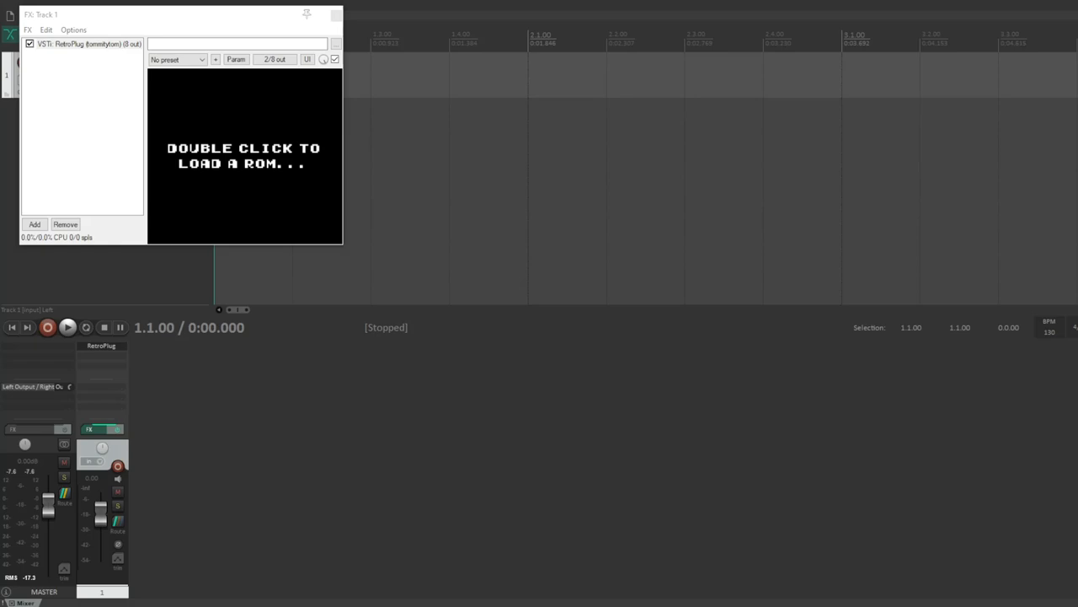
mouse_move(260, 128)
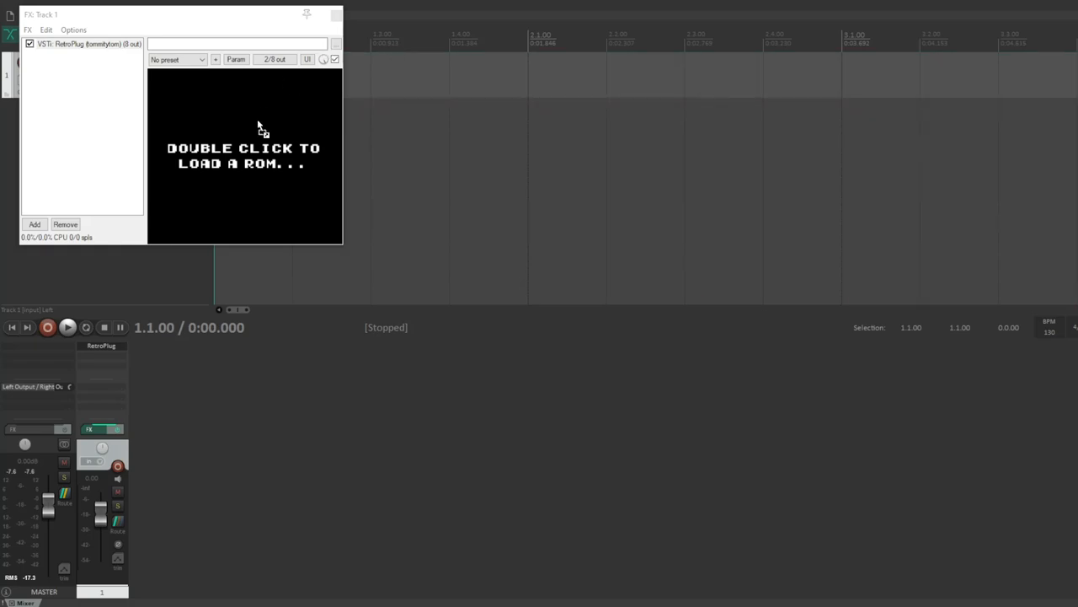
double_click(242, 155)
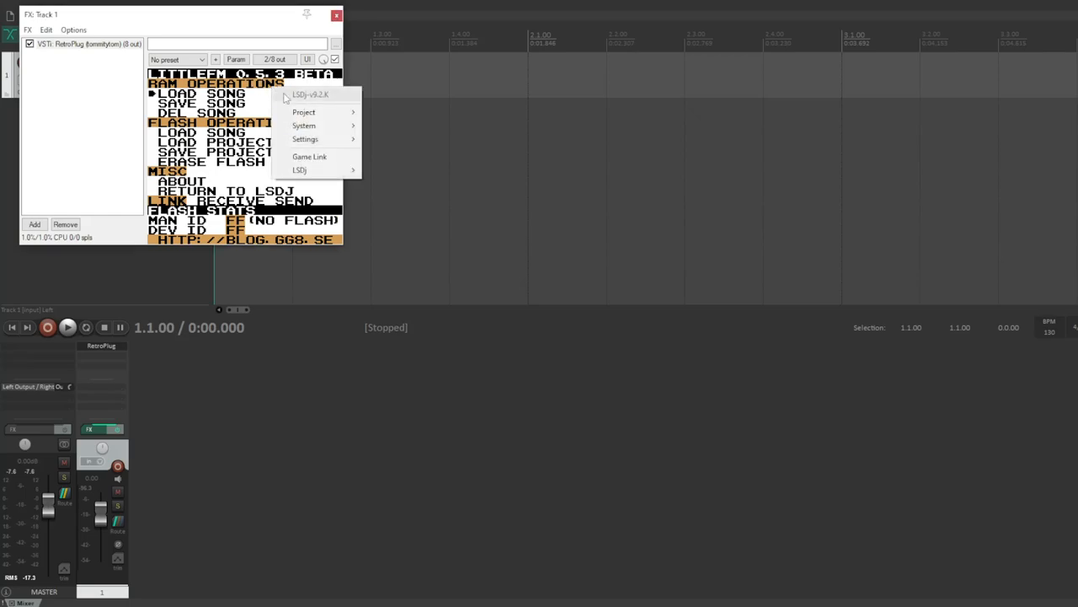
mouse_move(319, 111)
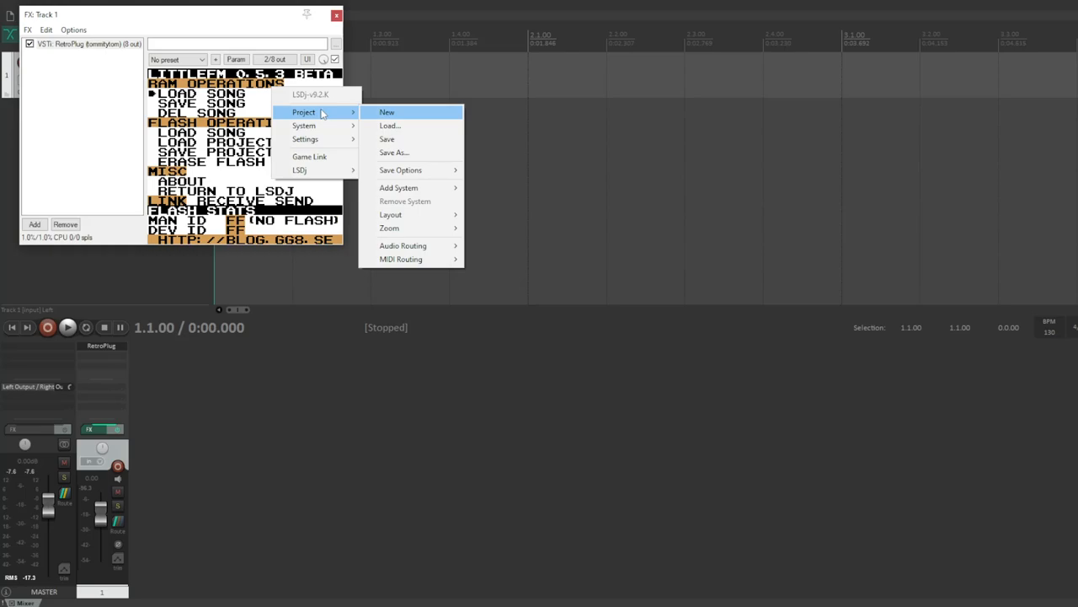
mouse_move(421, 138)
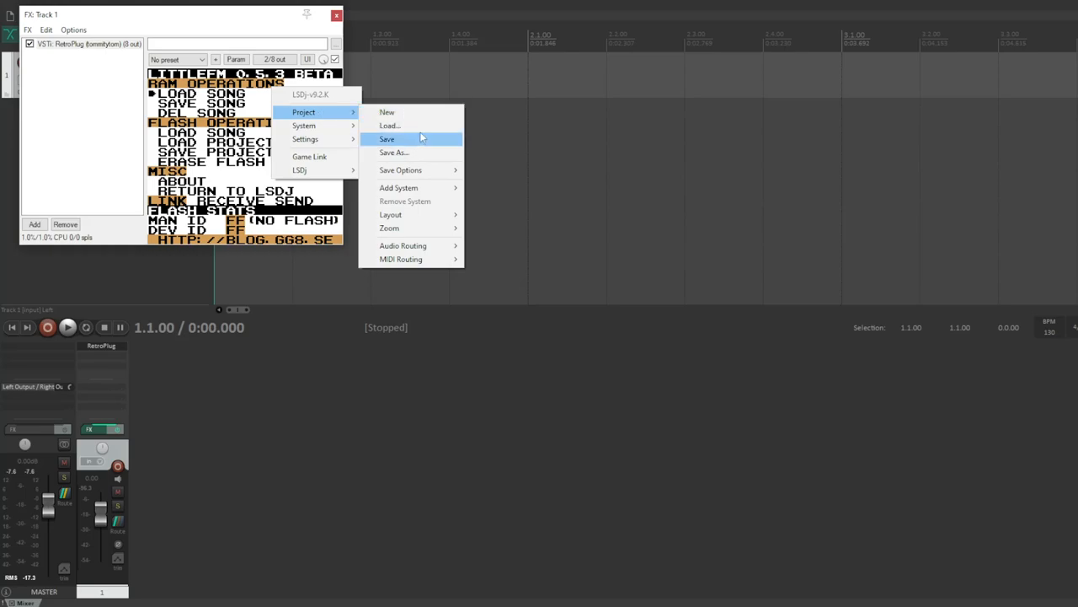
mouse_move(408, 125)
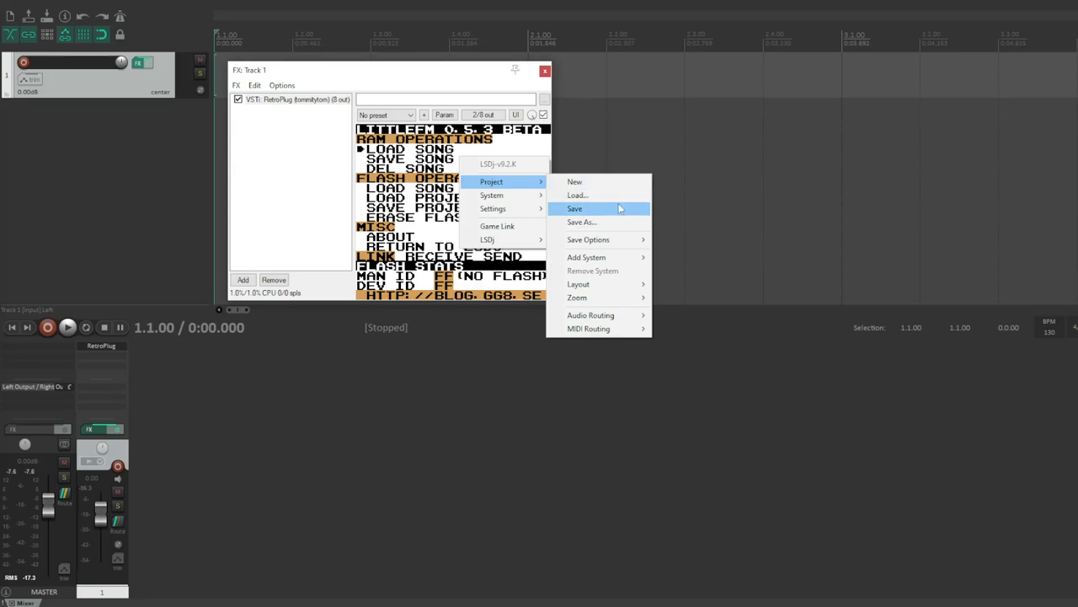
mouse_move(603, 196)
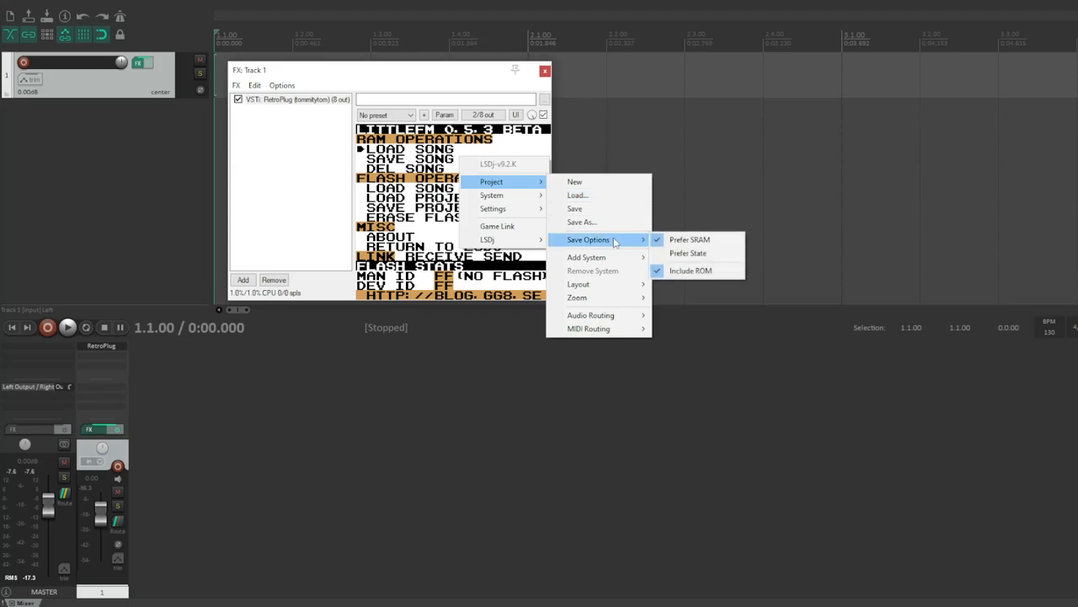
mouse_move(687, 253)
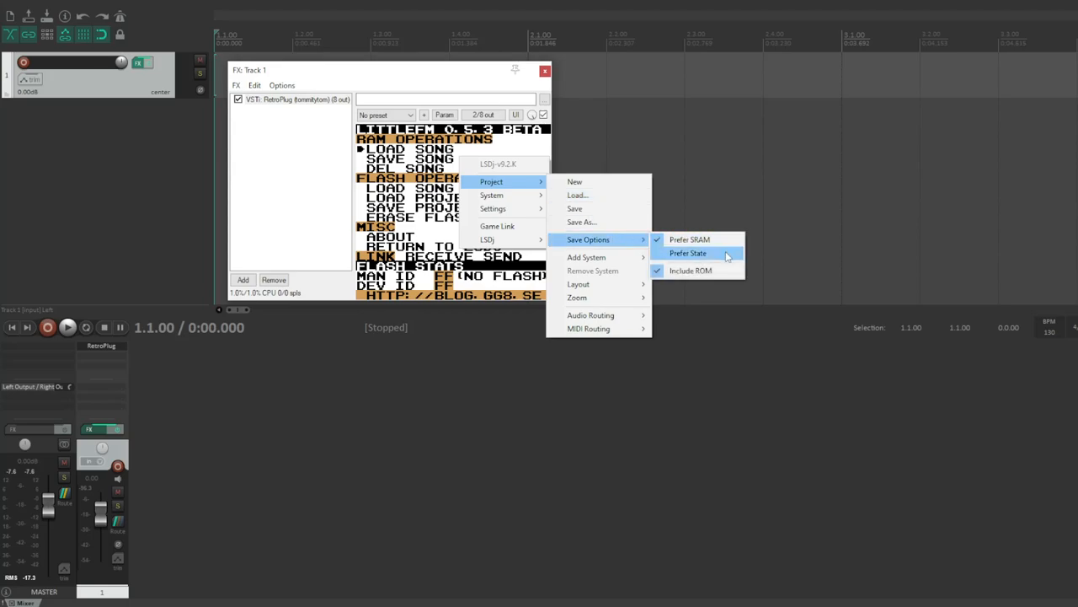
mouse_move(690, 270)
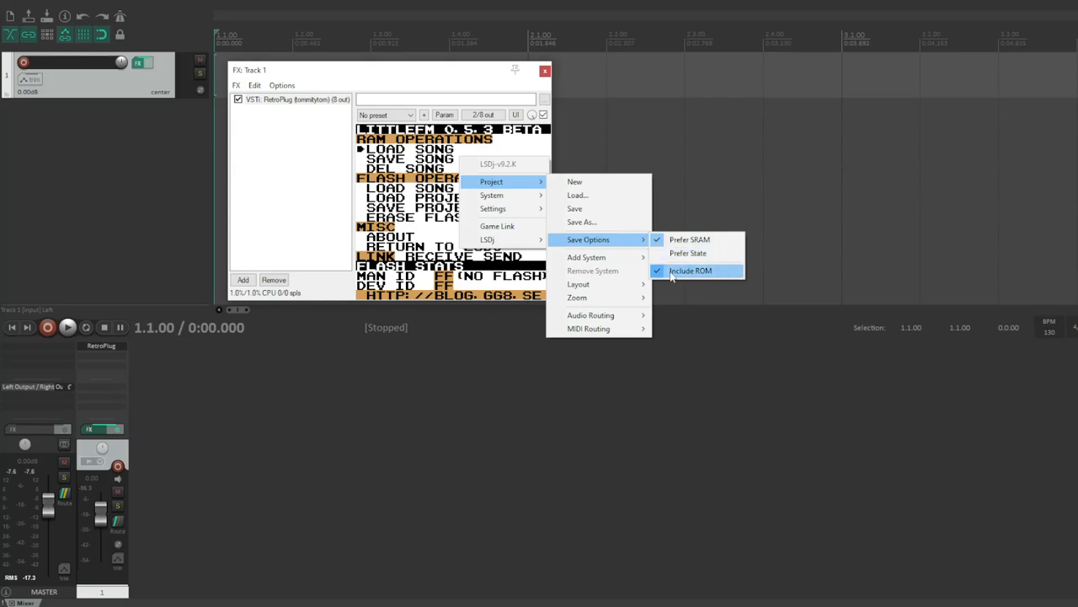
mouse_move(586, 256)
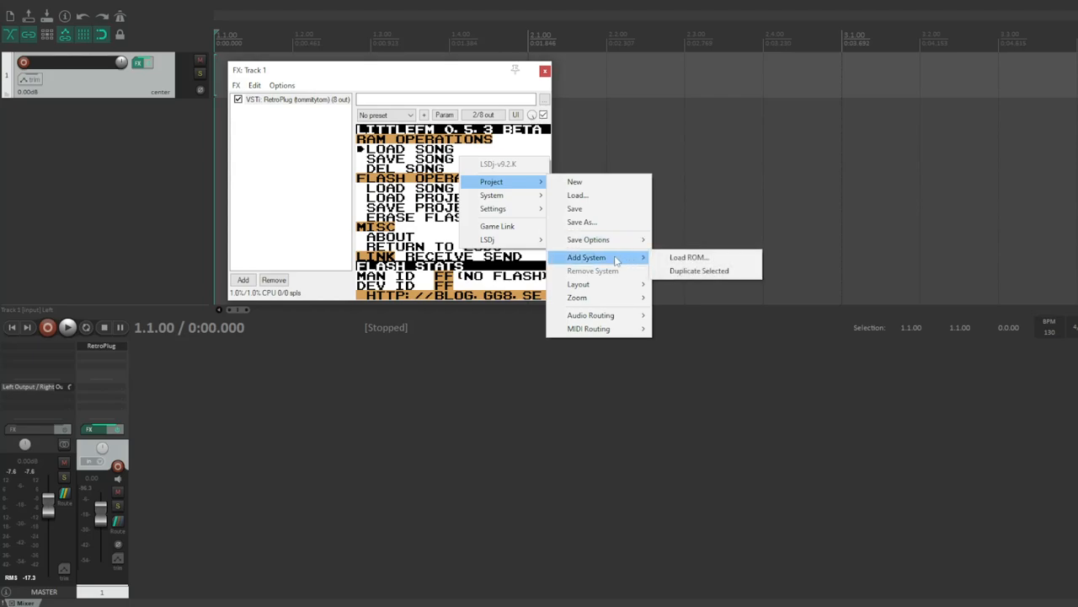
mouse_move(579, 283)
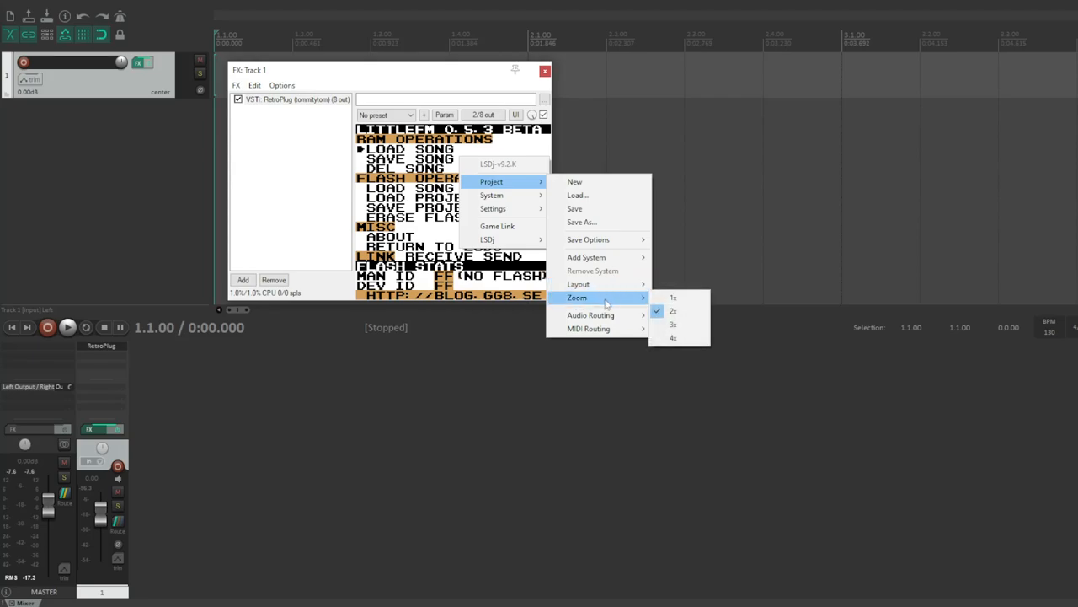
mouse_move(590, 315)
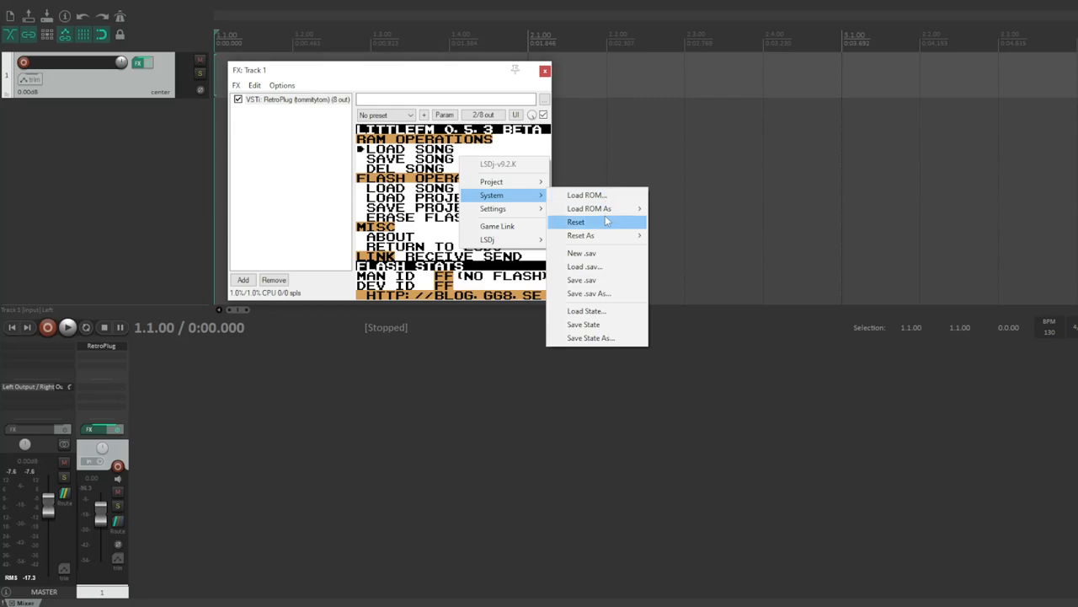
mouse_move(606, 279)
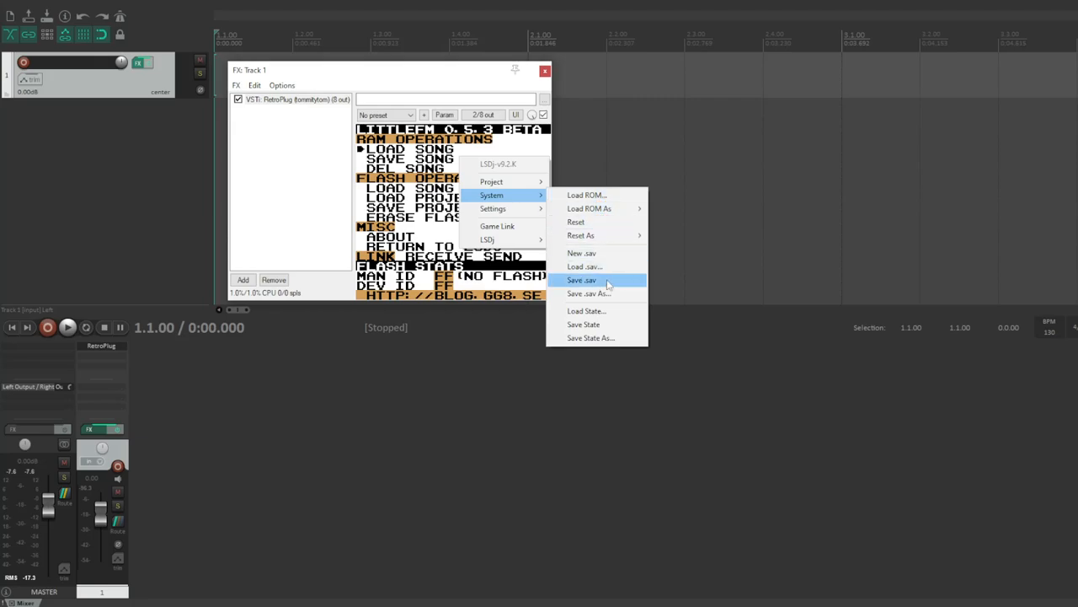
mouse_move(505, 209)
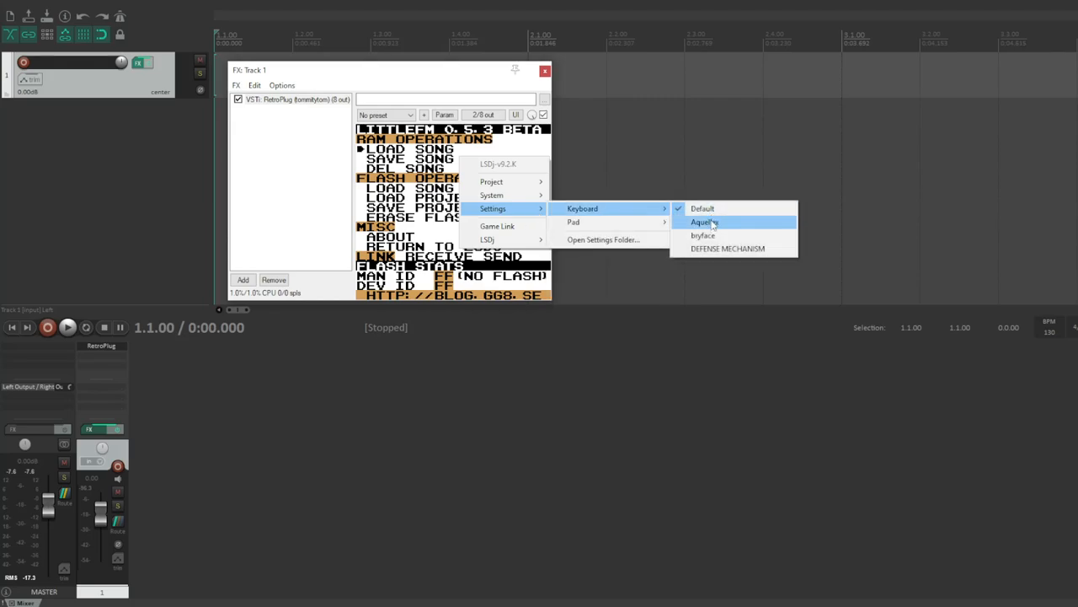
mouse_move(708, 209)
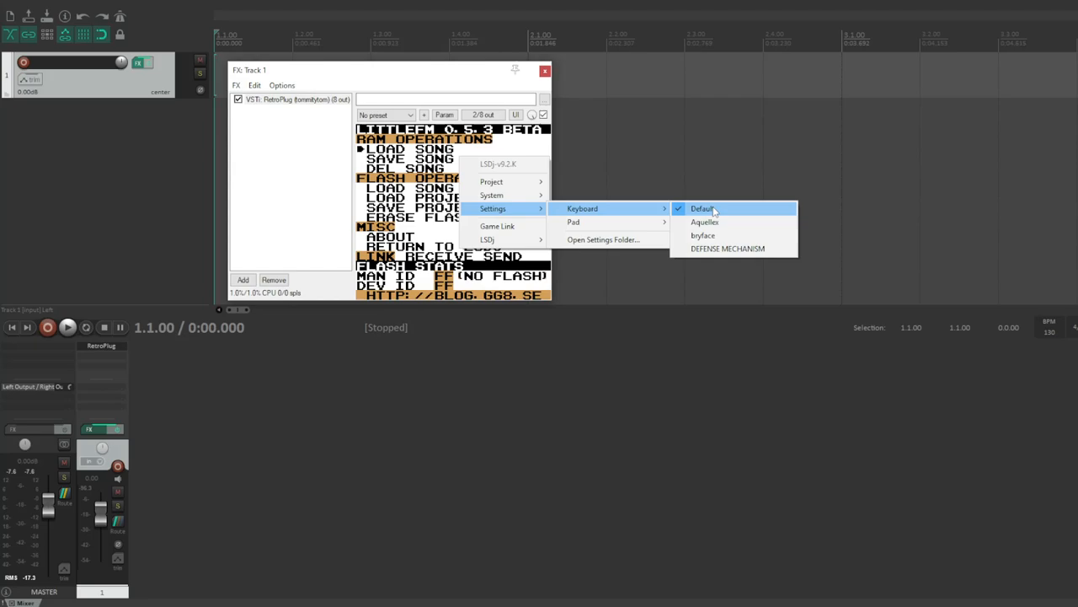
mouse_move(603, 240)
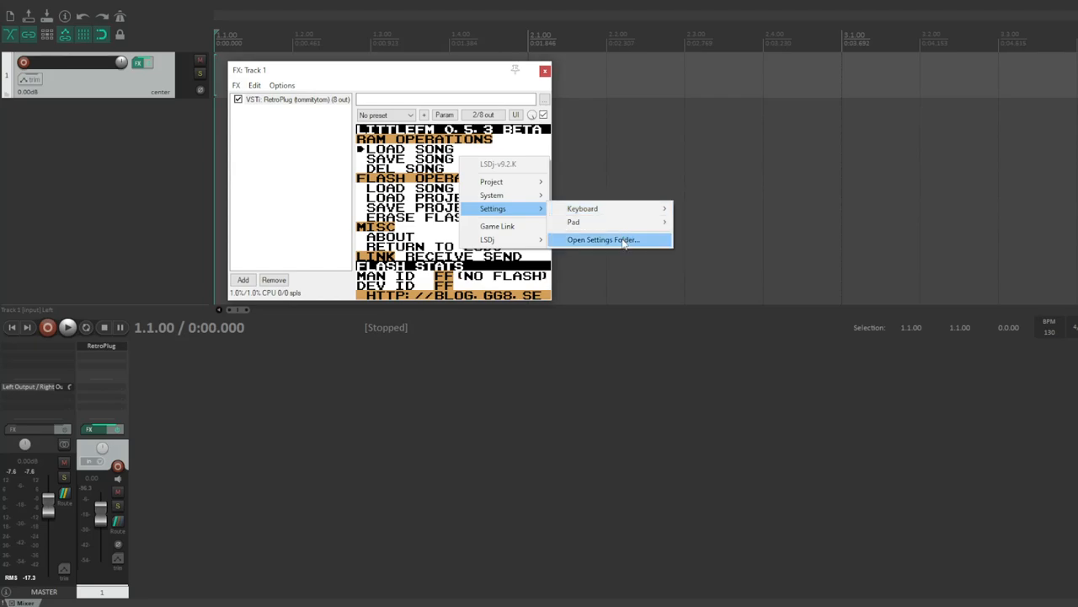
mouse_move(627, 246)
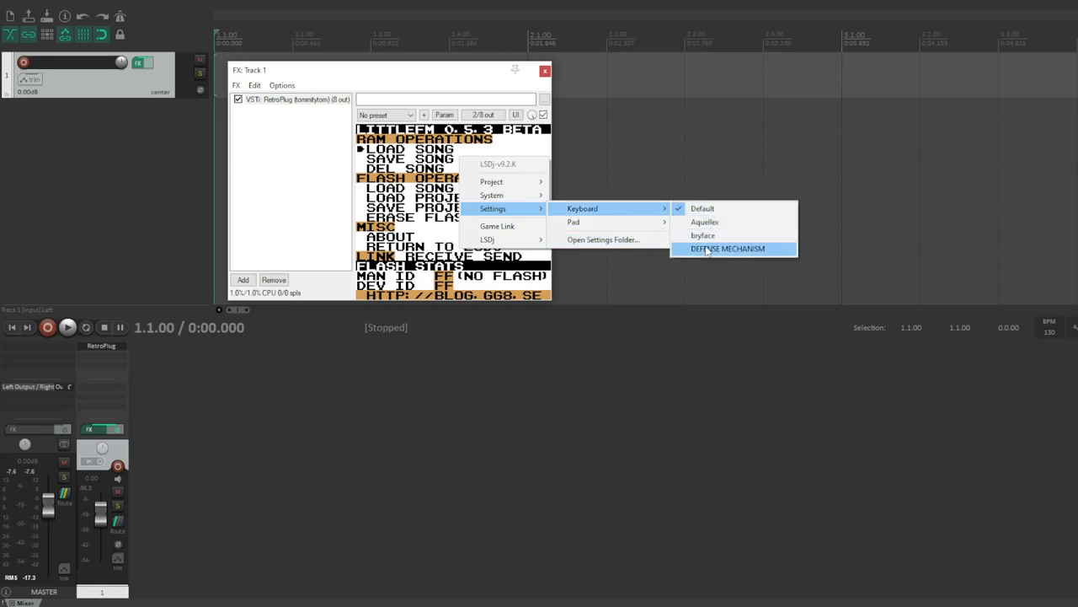
click(728, 248)
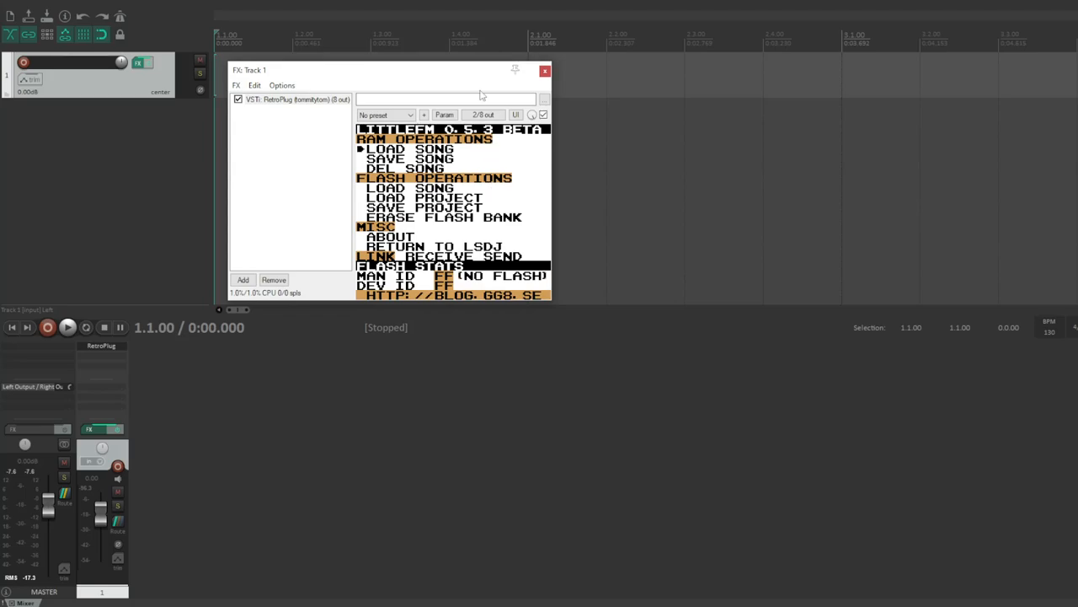
mouse_move(492, 3)
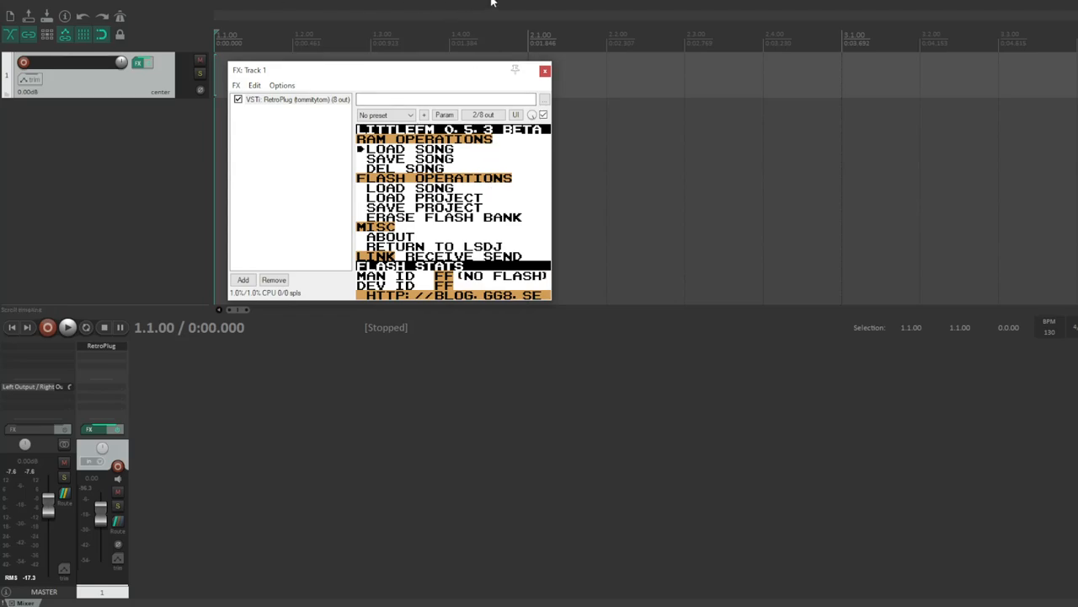
mouse_move(497, 192)
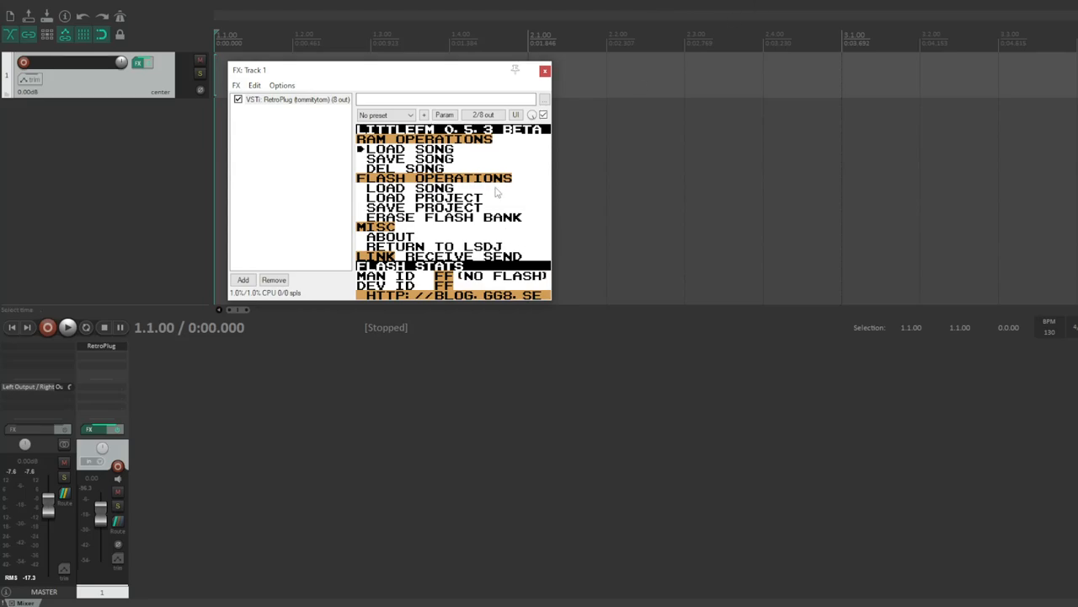
mouse_move(758, 169)
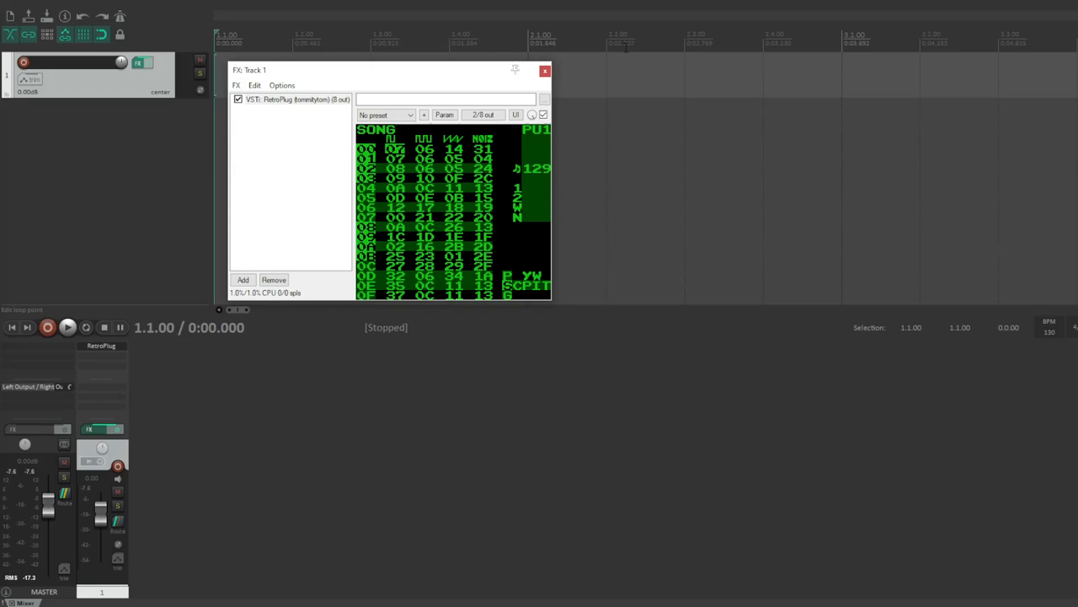
mouse_move(239, 5)
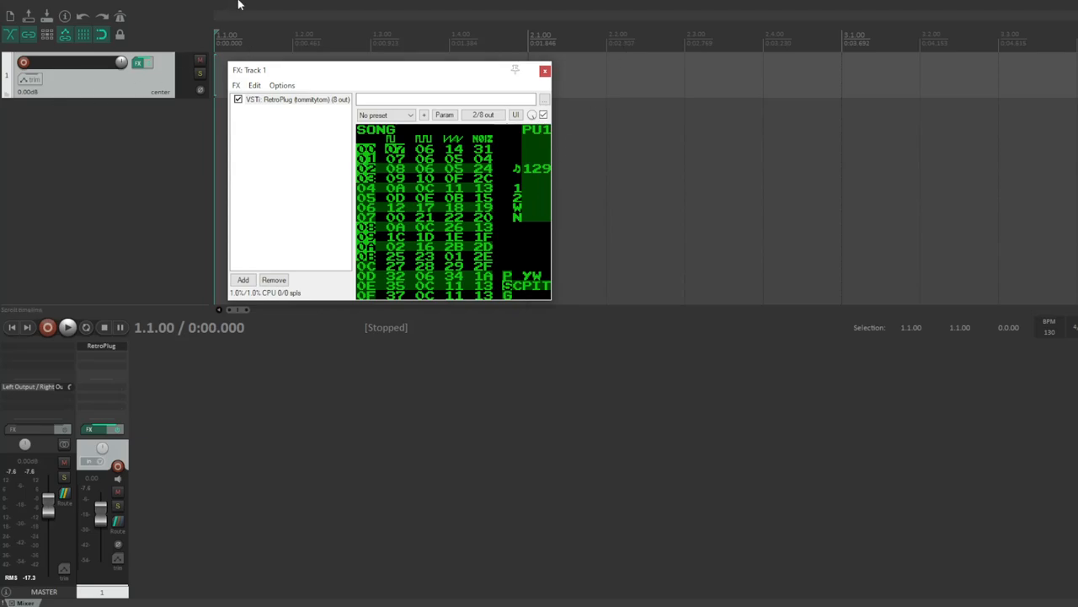
Step: Change the transport BPM field to 129 to match the LSDJ project tempo
click(68, 326)
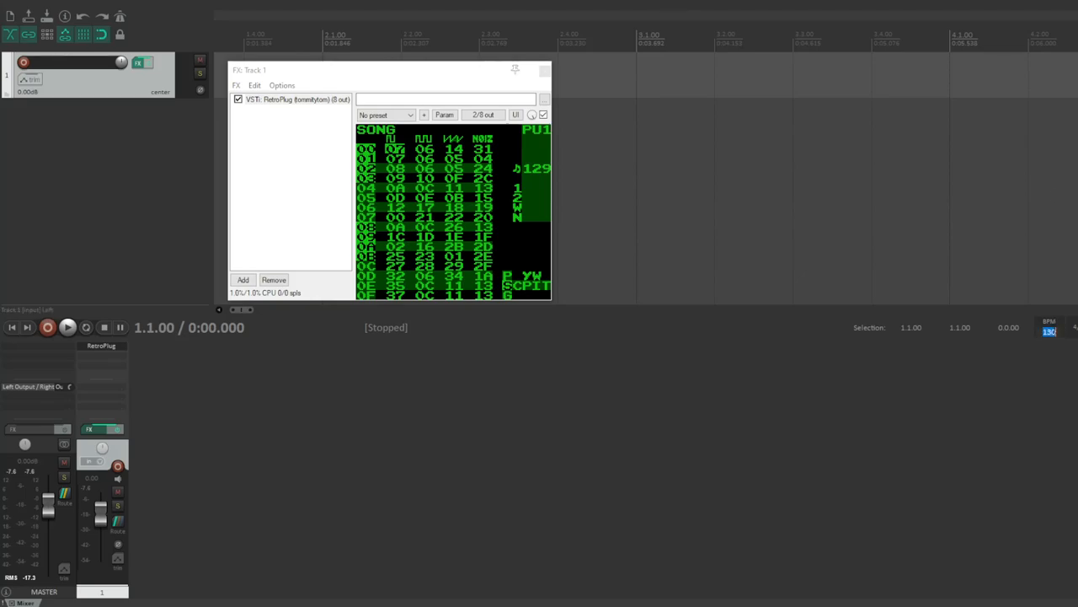
click(1048, 330)
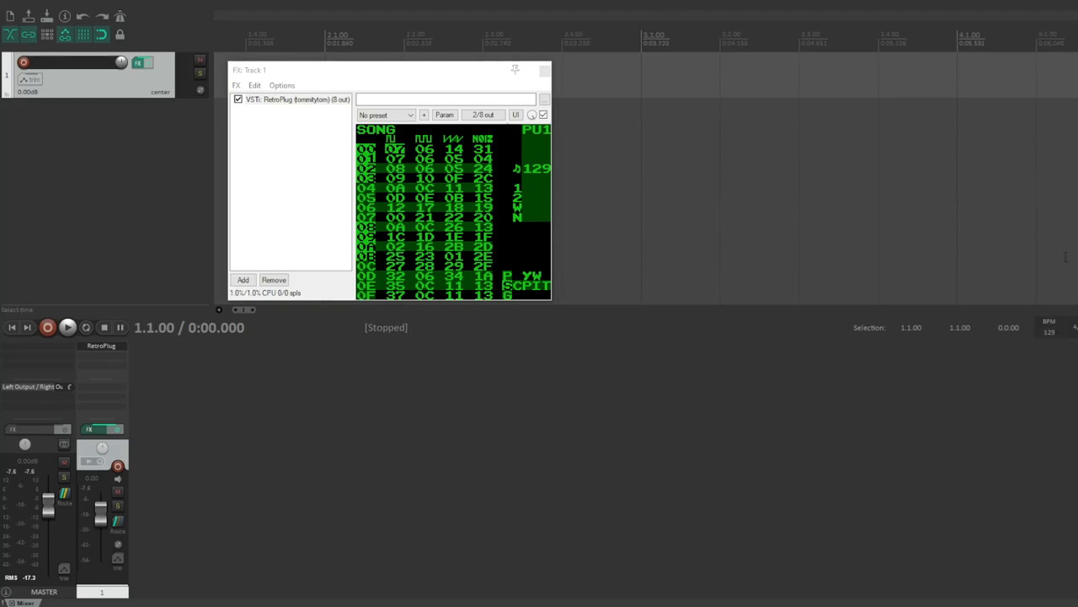
mouse_move(620, 166)
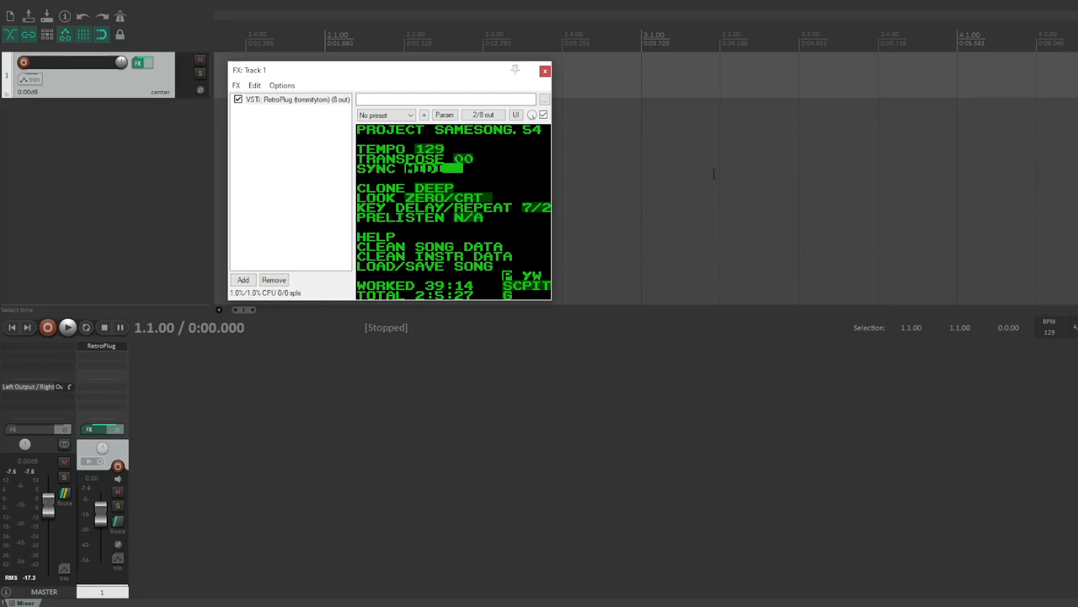
mouse_move(545, 165)
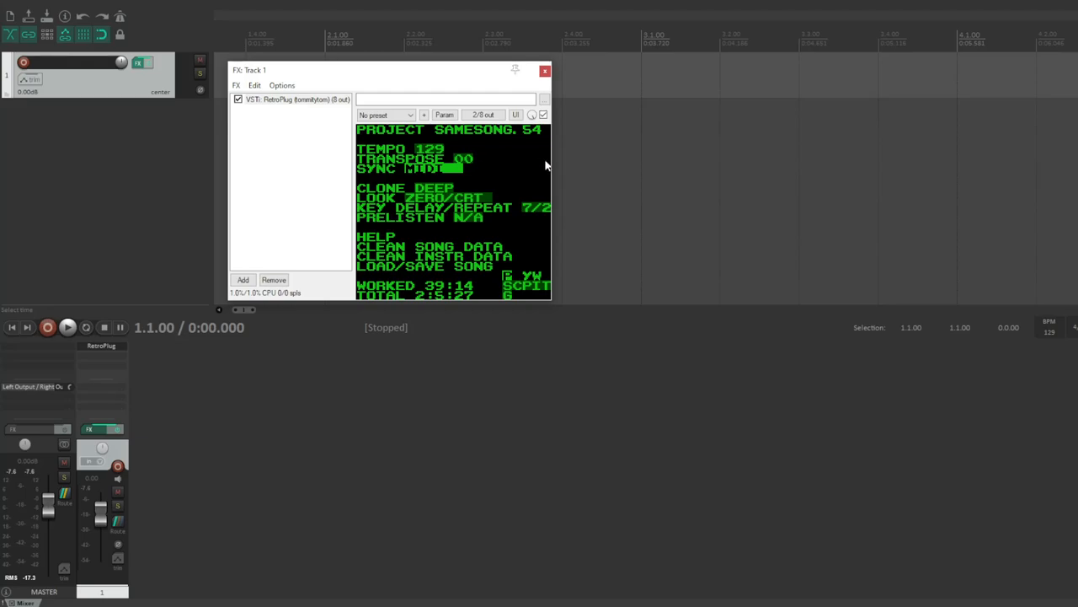
mouse_move(533, 167)
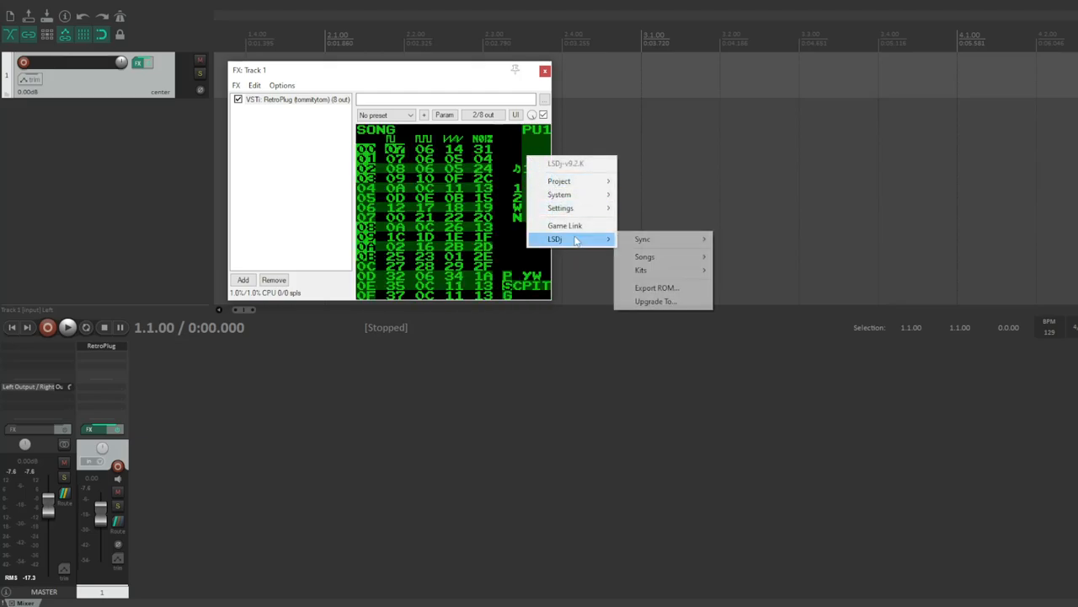
Step: Switch LSDJ's sync mode from Off to MIDI Sync [MIDI] in RetroPlug's menu
click(643, 240)
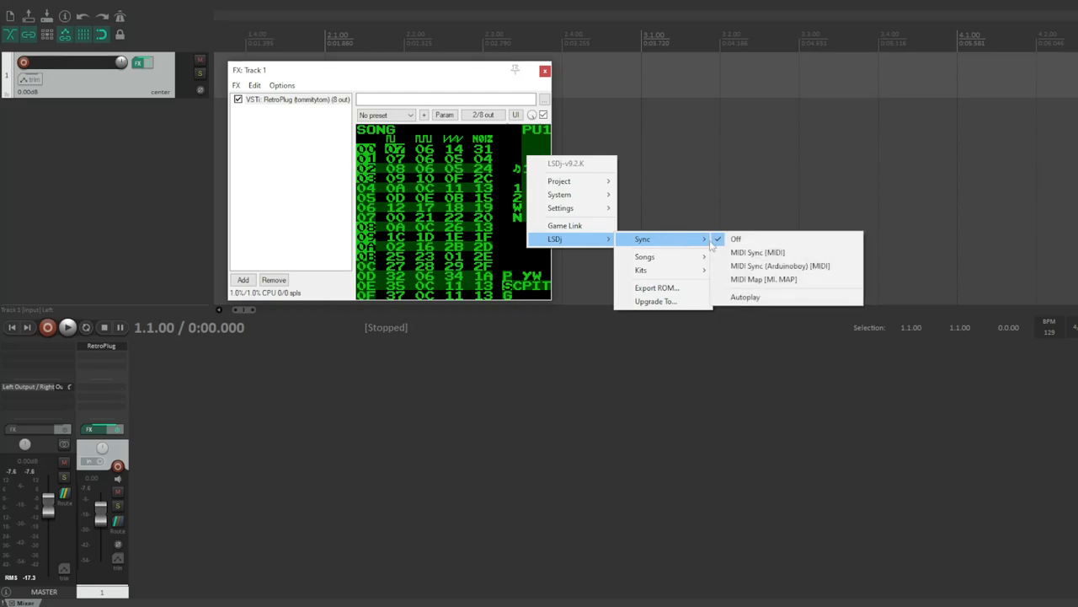
mouse_move(778, 266)
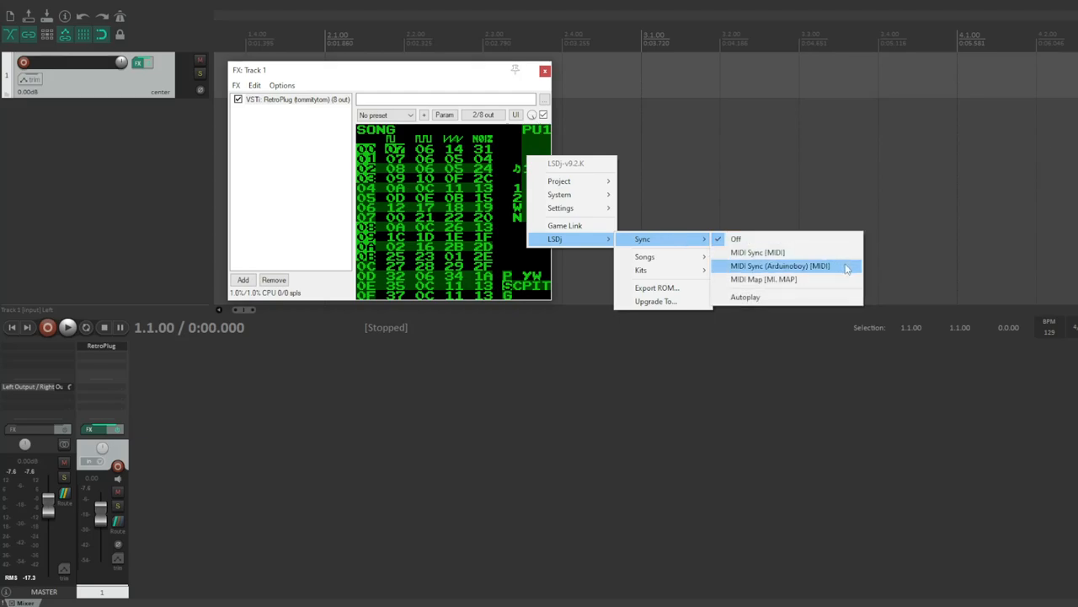
mouse_move(839, 280)
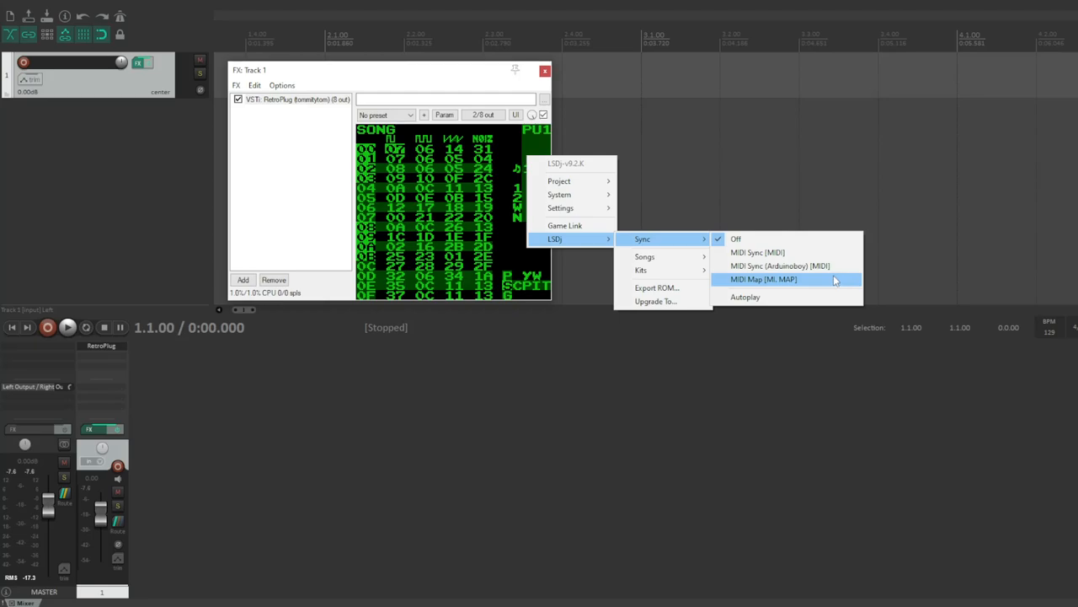
mouse_move(804, 253)
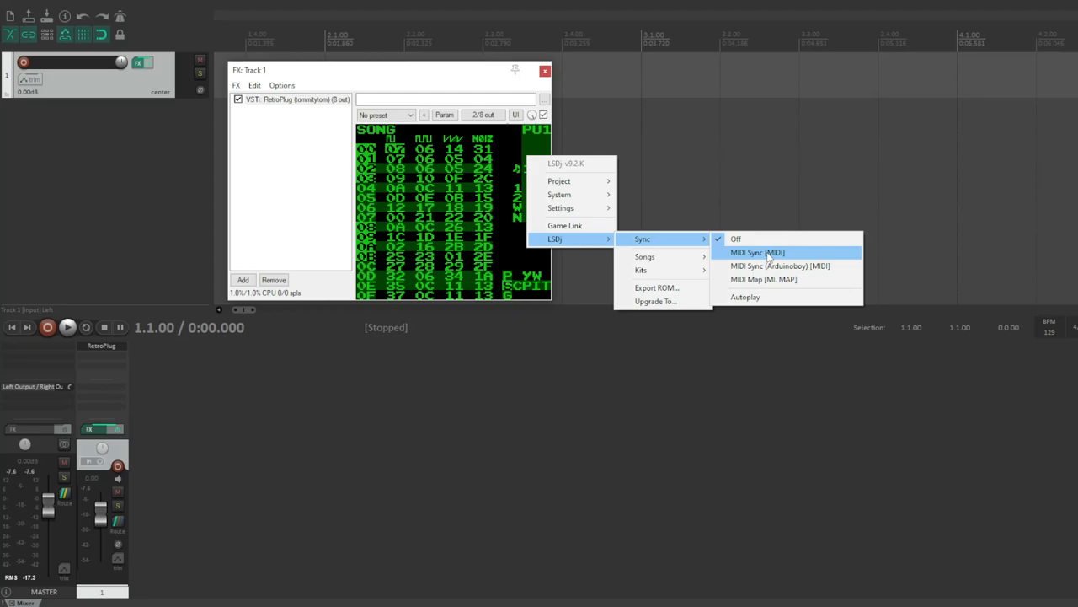
click(756, 253)
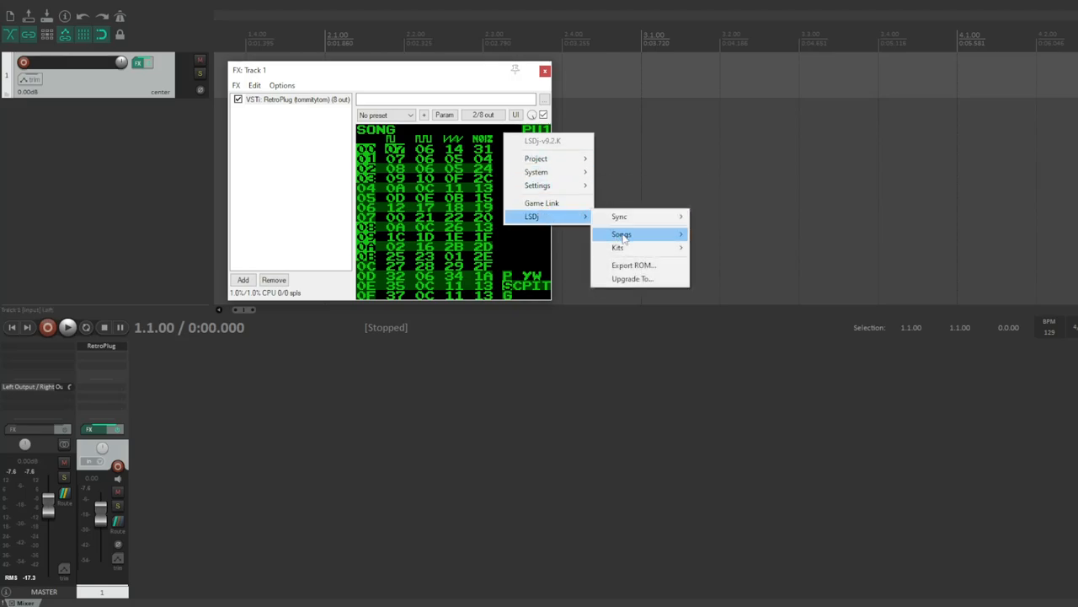
click(622, 232)
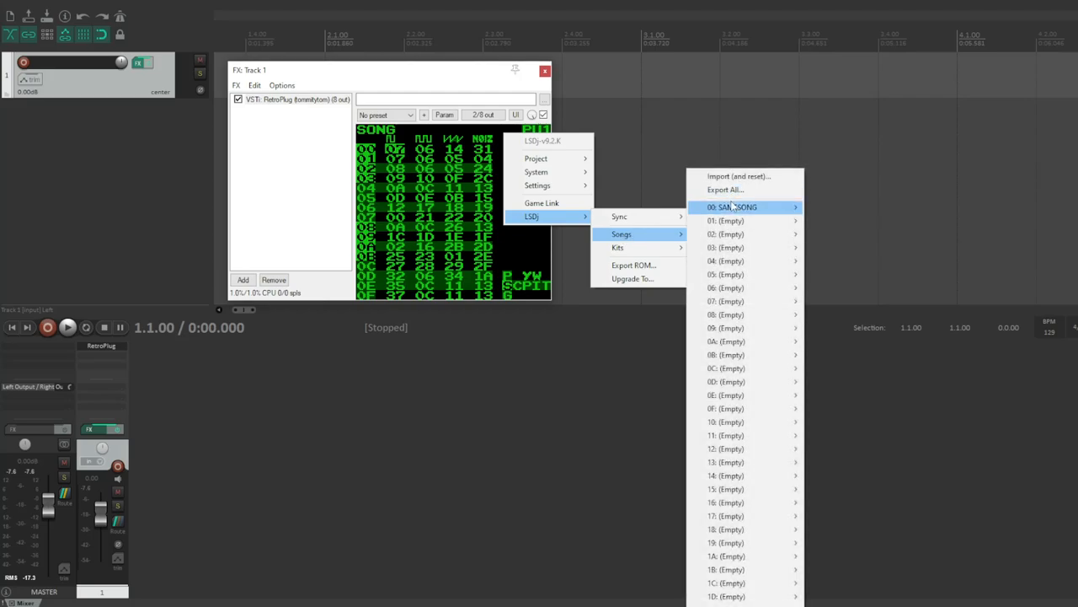
click(617, 246)
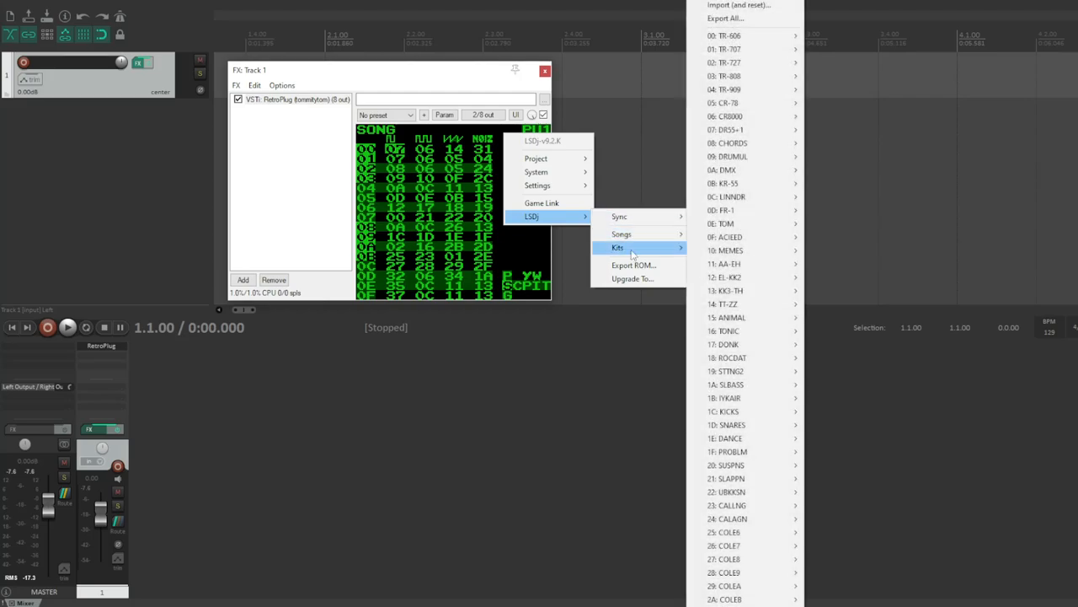
mouse_move(745, 128)
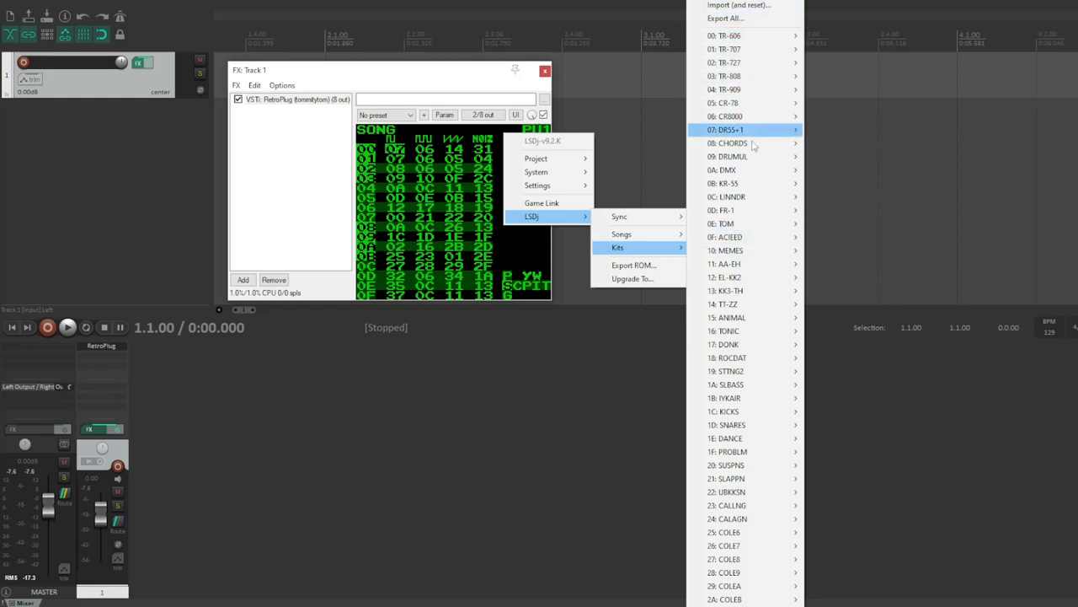
mouse_move(632, 264)
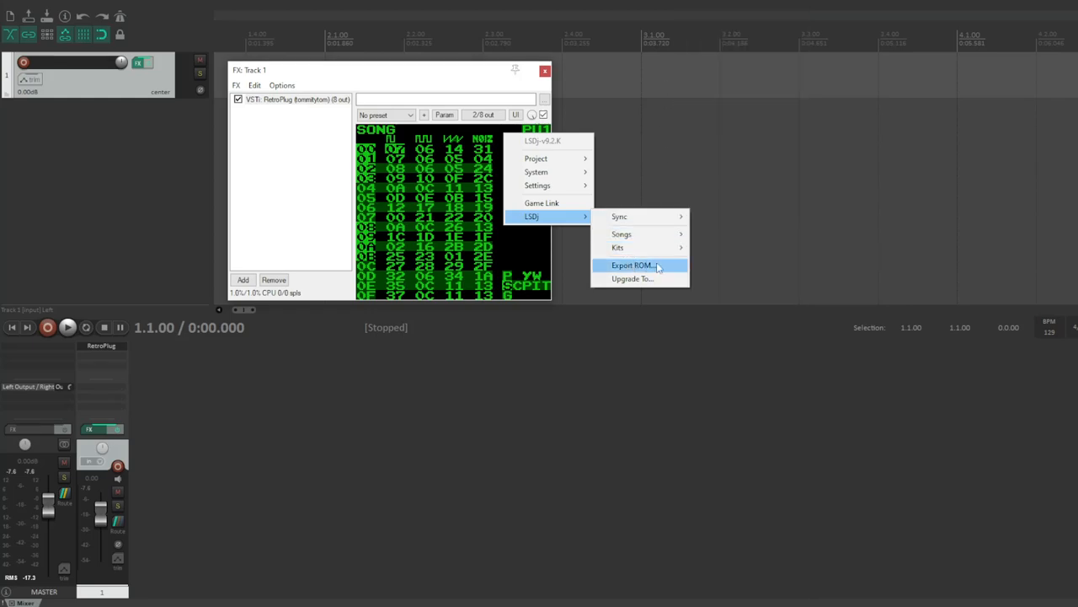
mouse_move(694, 286)
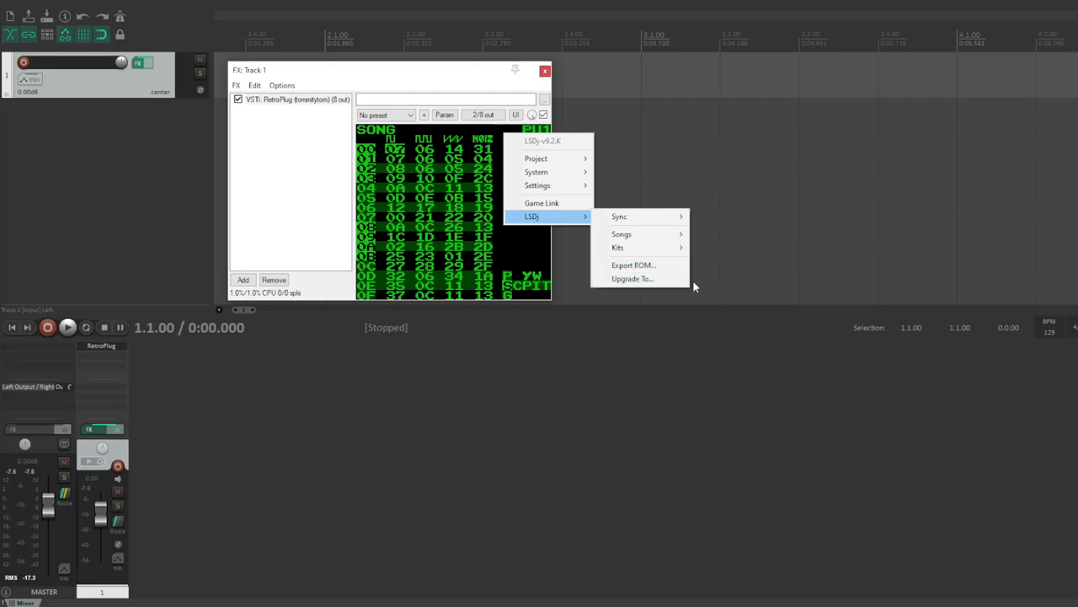
mouse_move(444, 84)
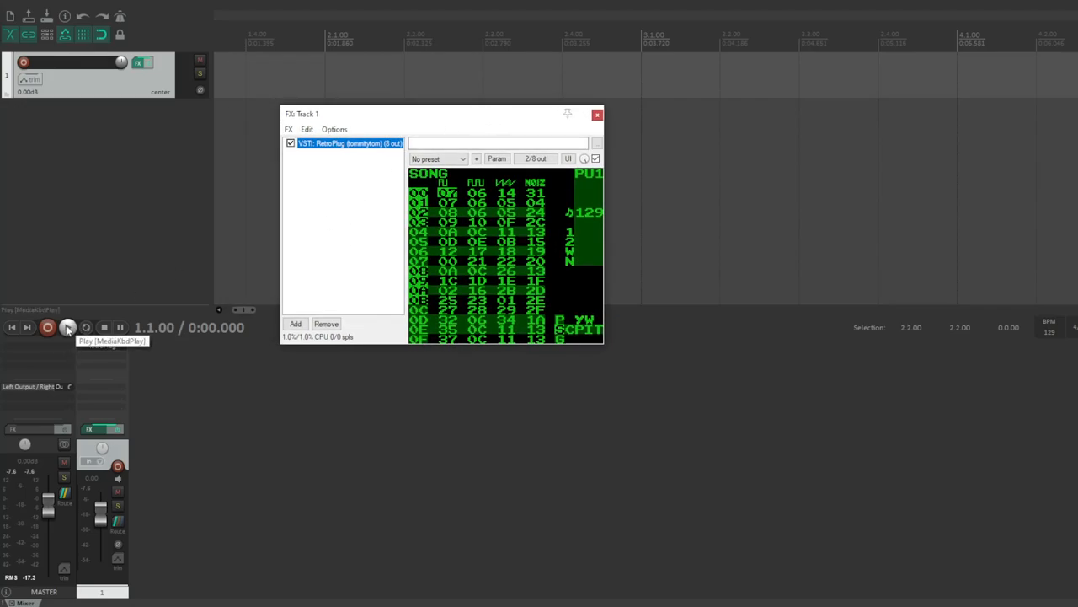
click(68, 327)
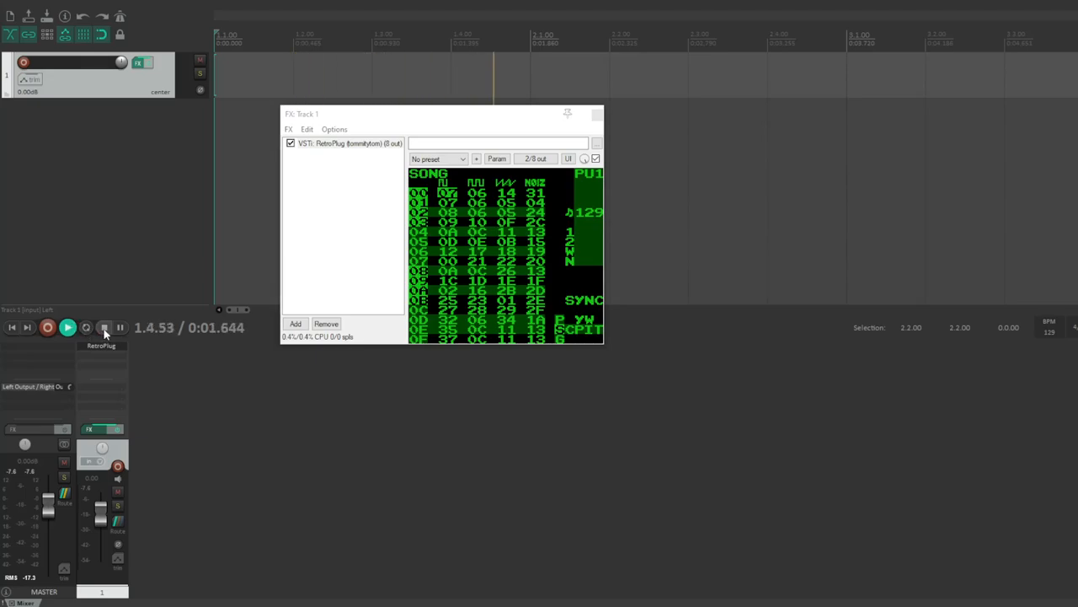
click(104, 326)
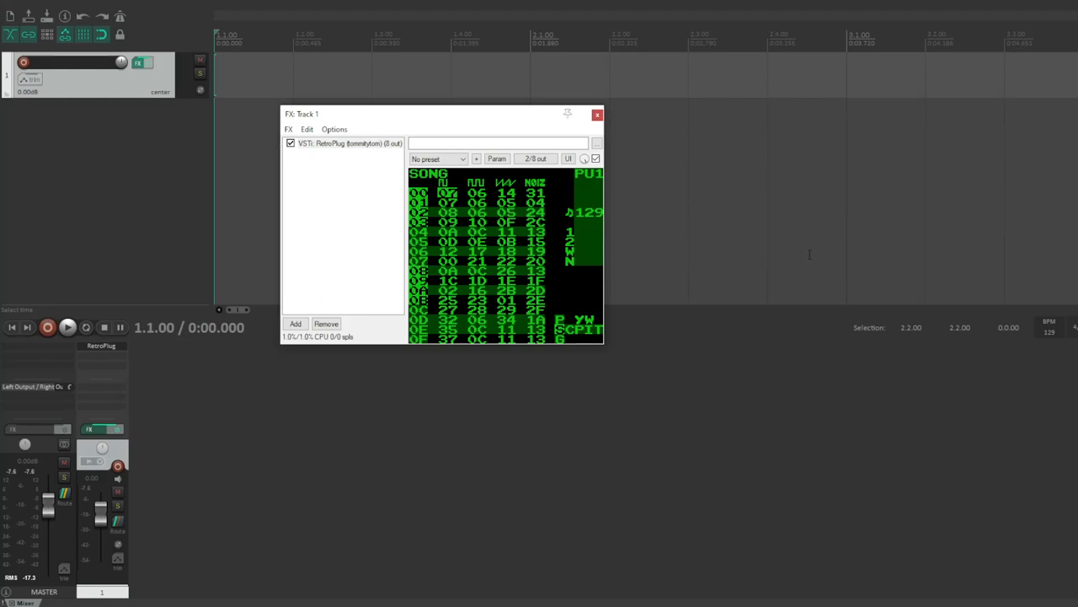
mouse_move(886, 229)
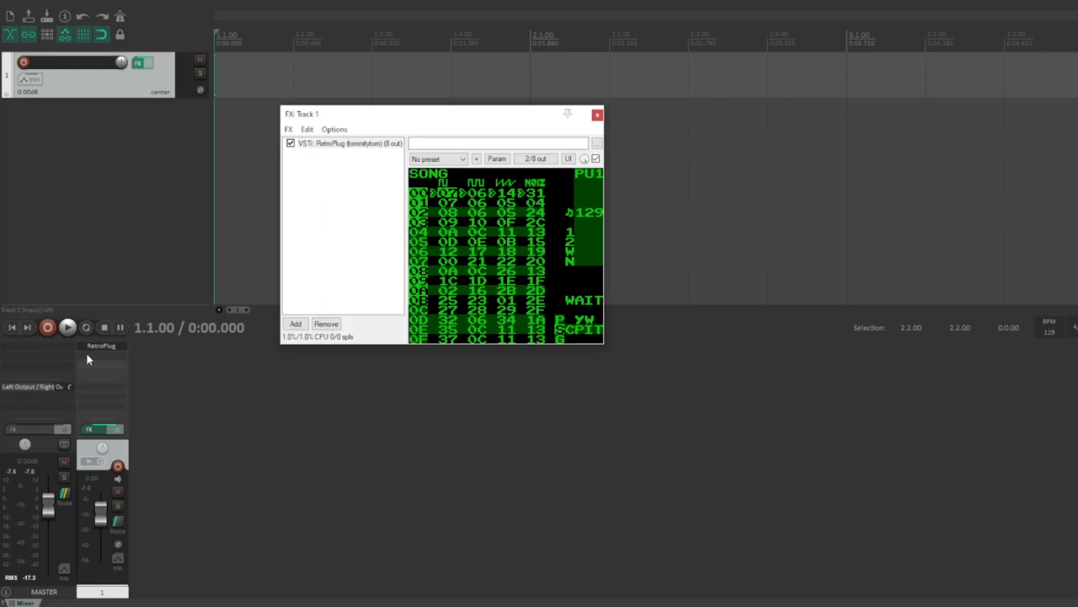
click(67, 327)
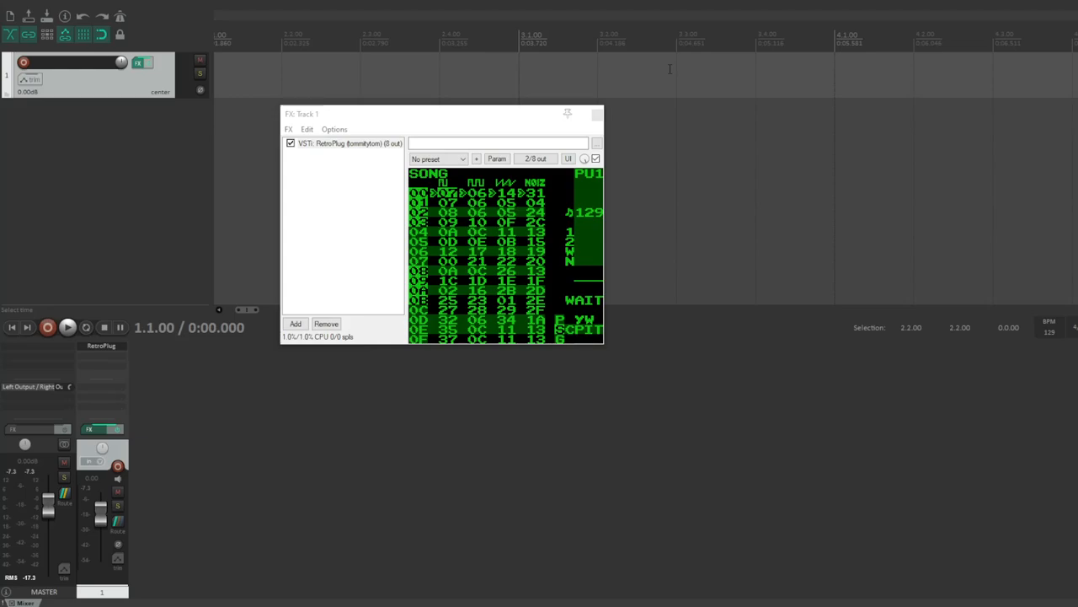
mouse_move(815, 202)
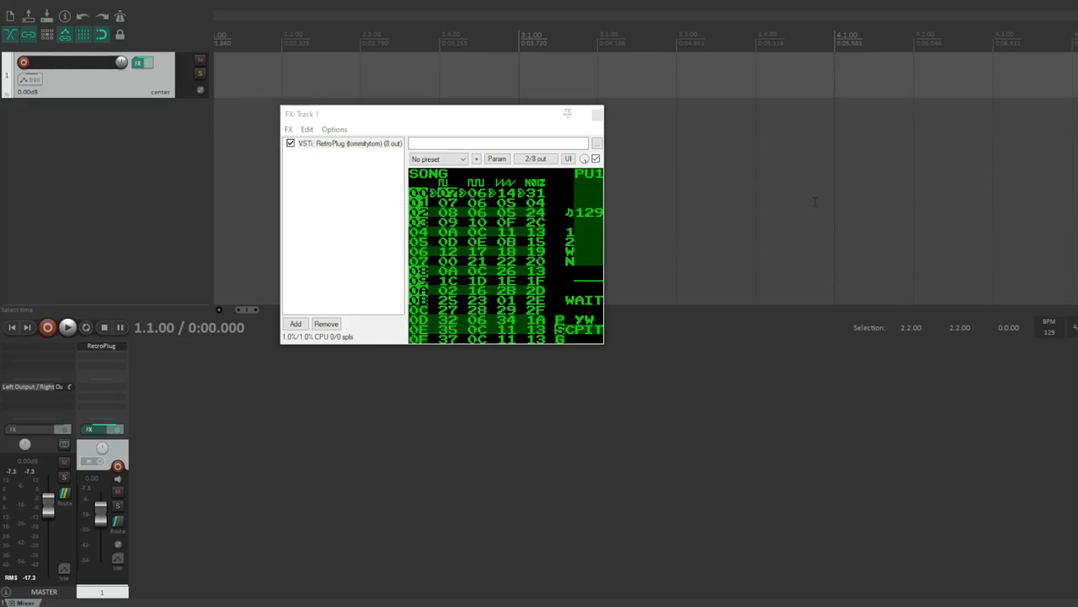
mouse_move(977, 182)
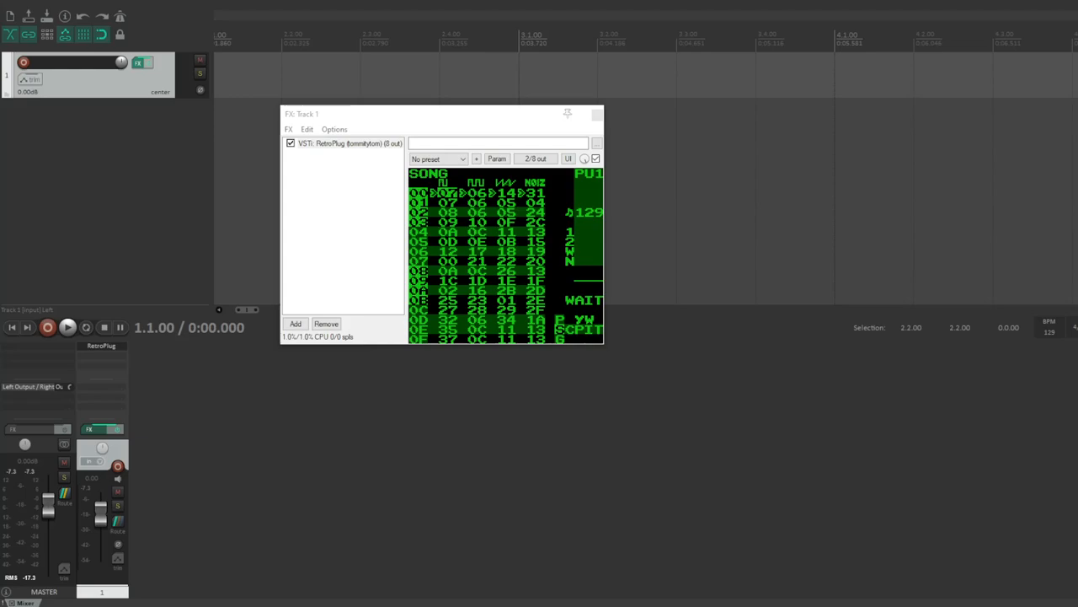
mouse_move(118, 401)
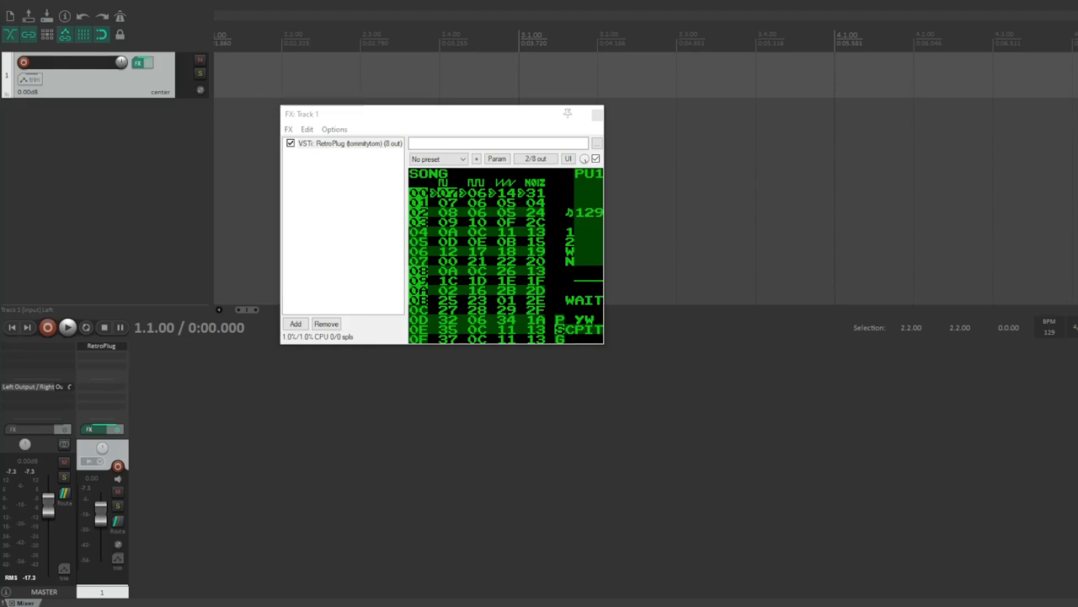
mouse_move(508, 410)
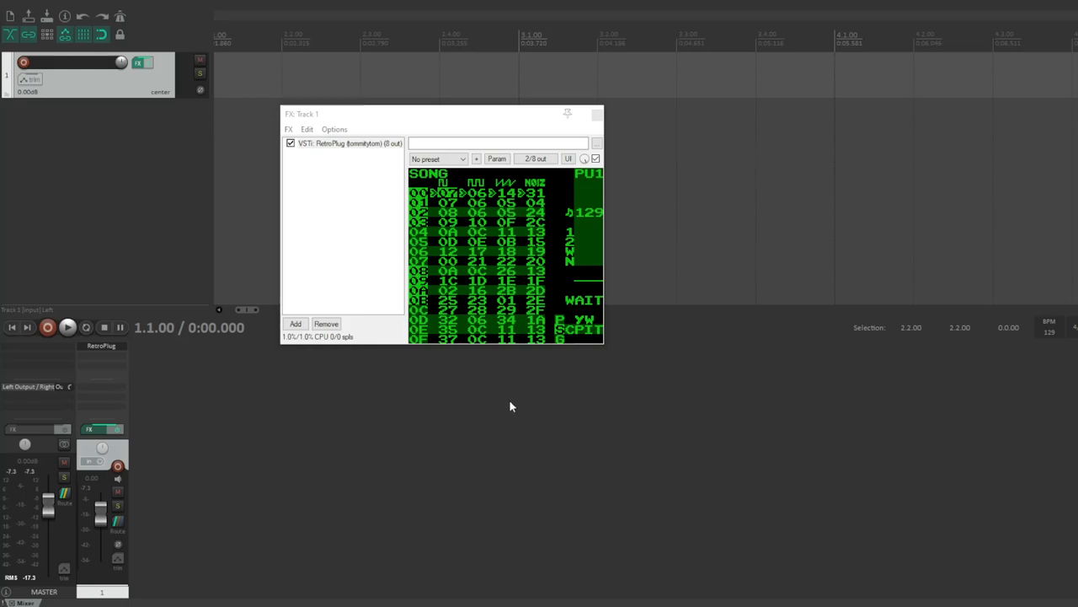
mouse_move(495, 433)
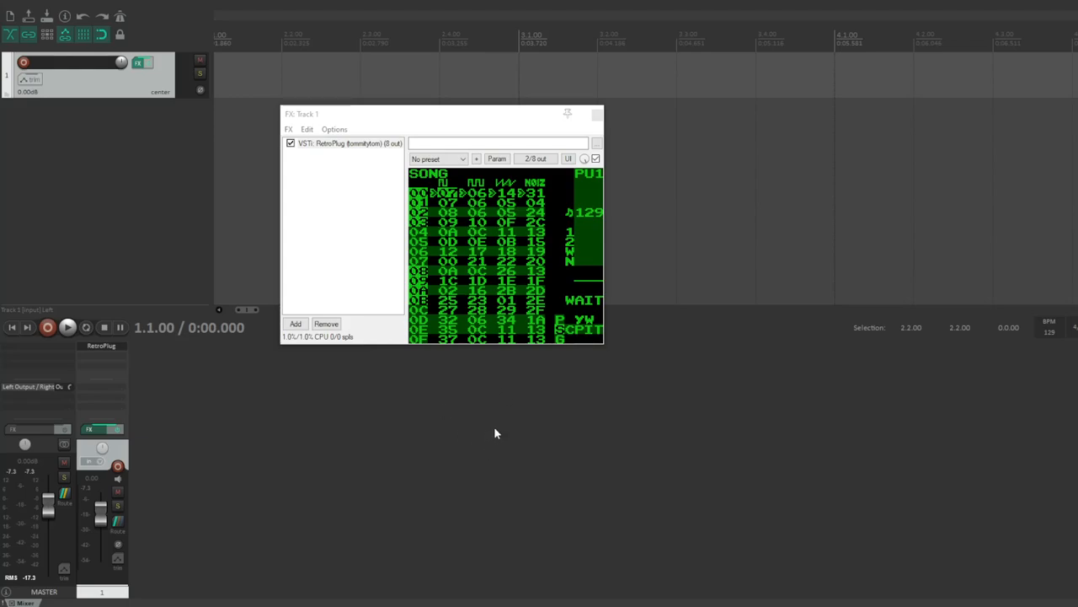
mouse_move(478, 411)
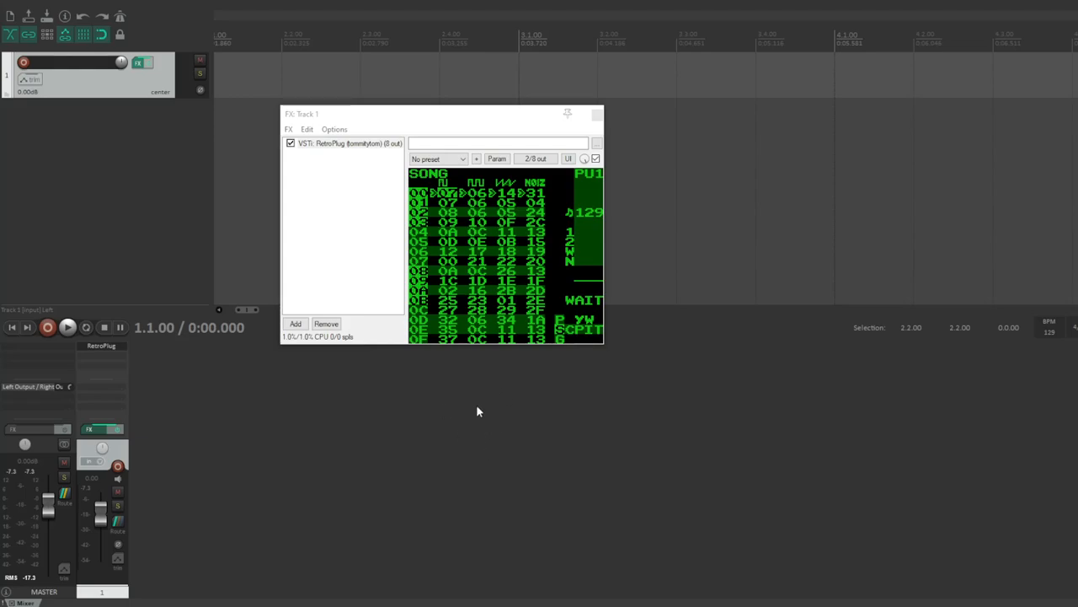
mouse_move(526, 295)
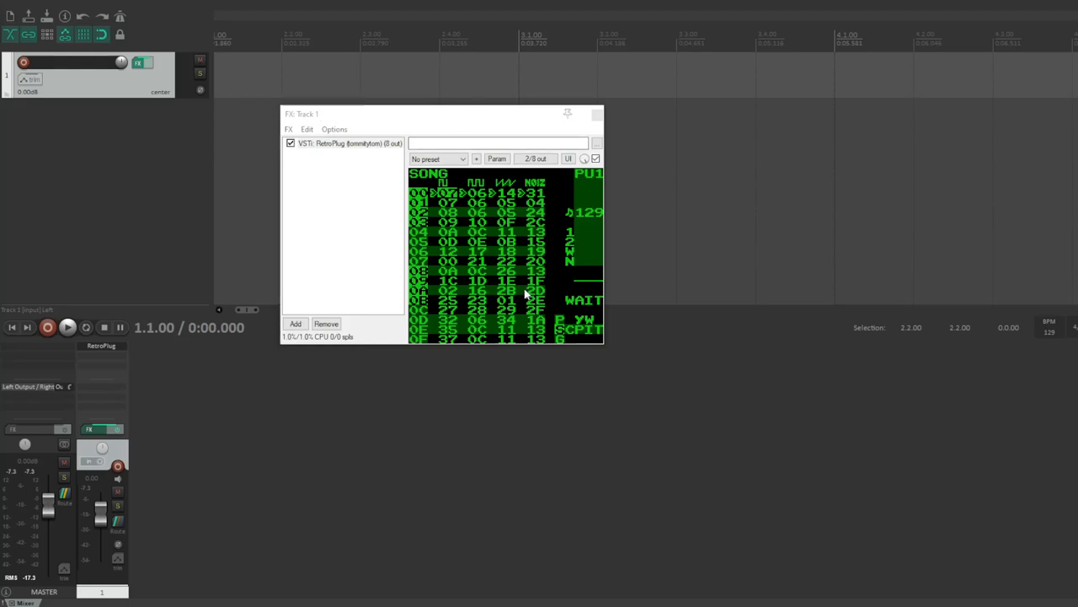
mouse_move(153, 166)
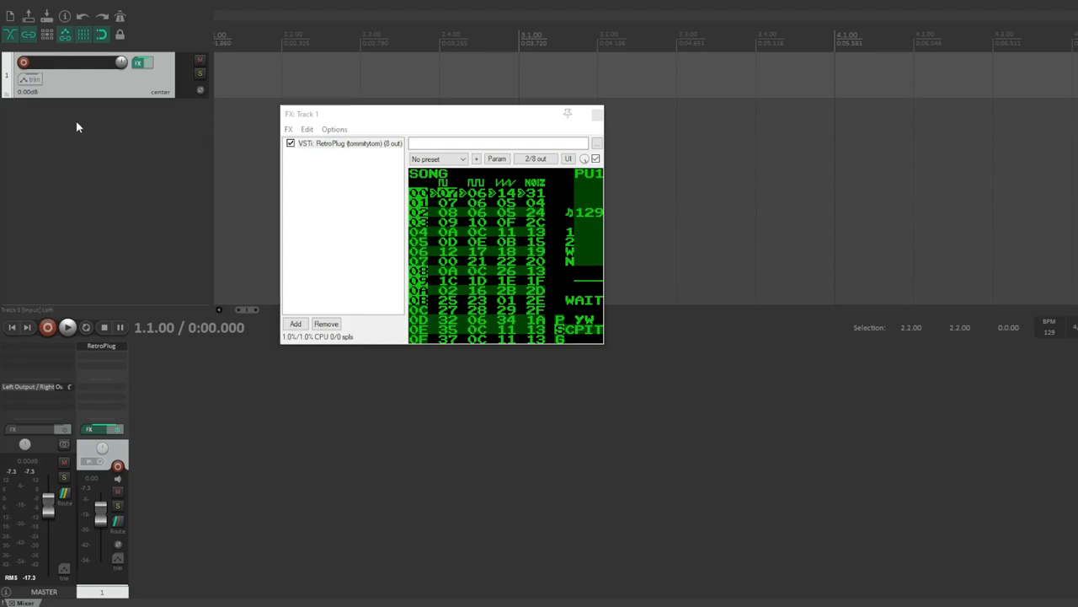
mouse_move(721, 99)
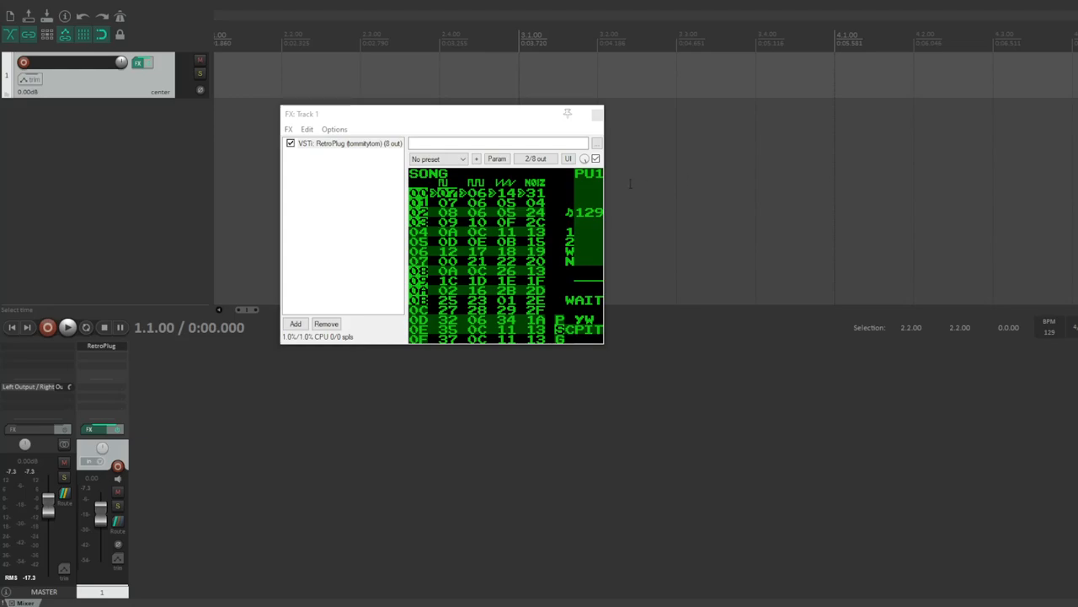
mouse_move(147, 128)
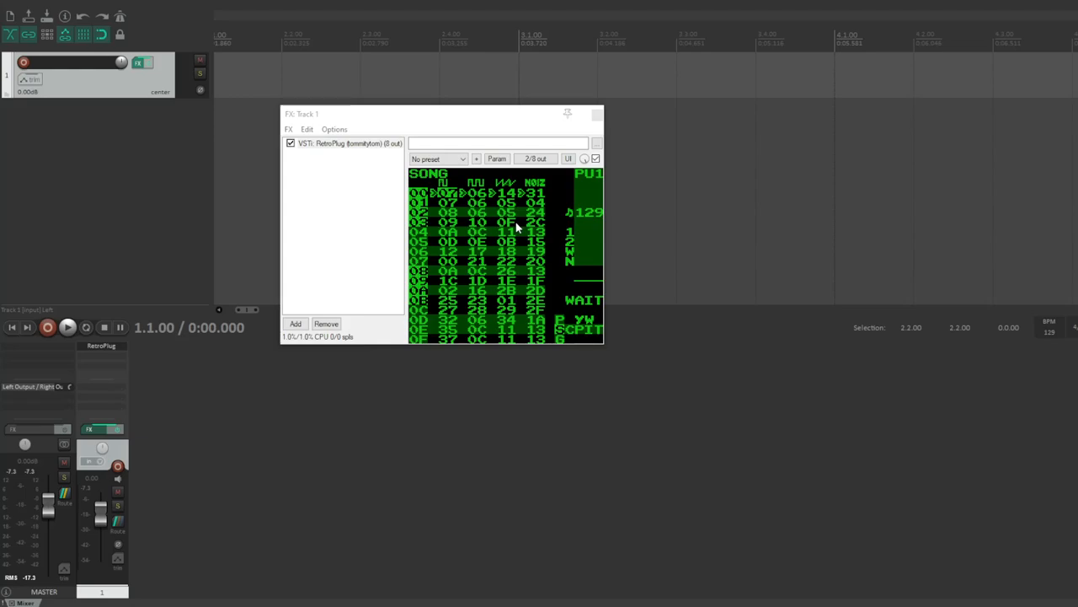
mouse_move(559, 189)
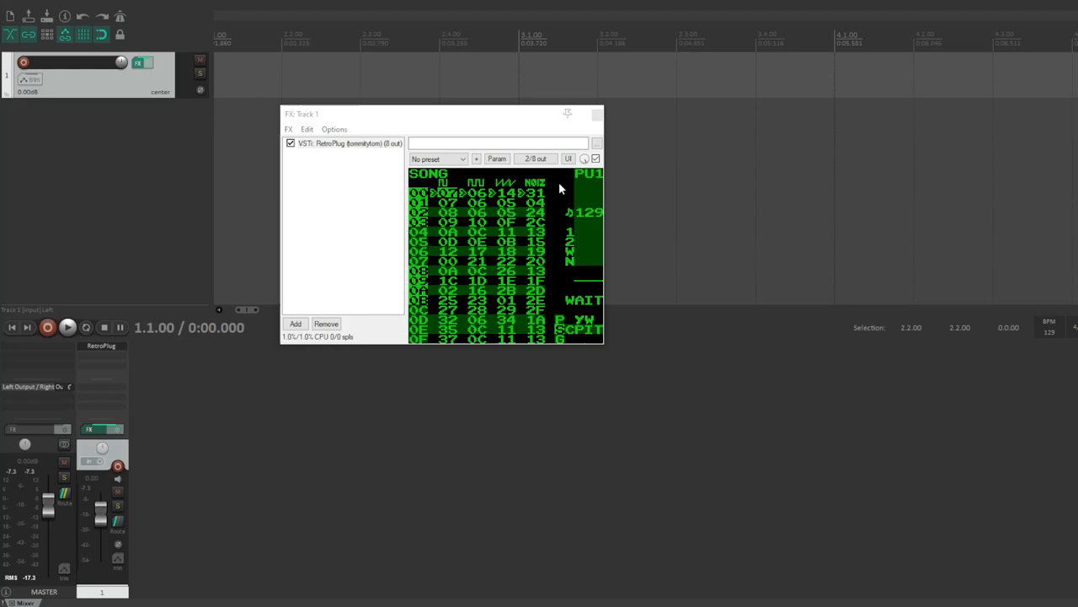
mouse_move(559, 181)
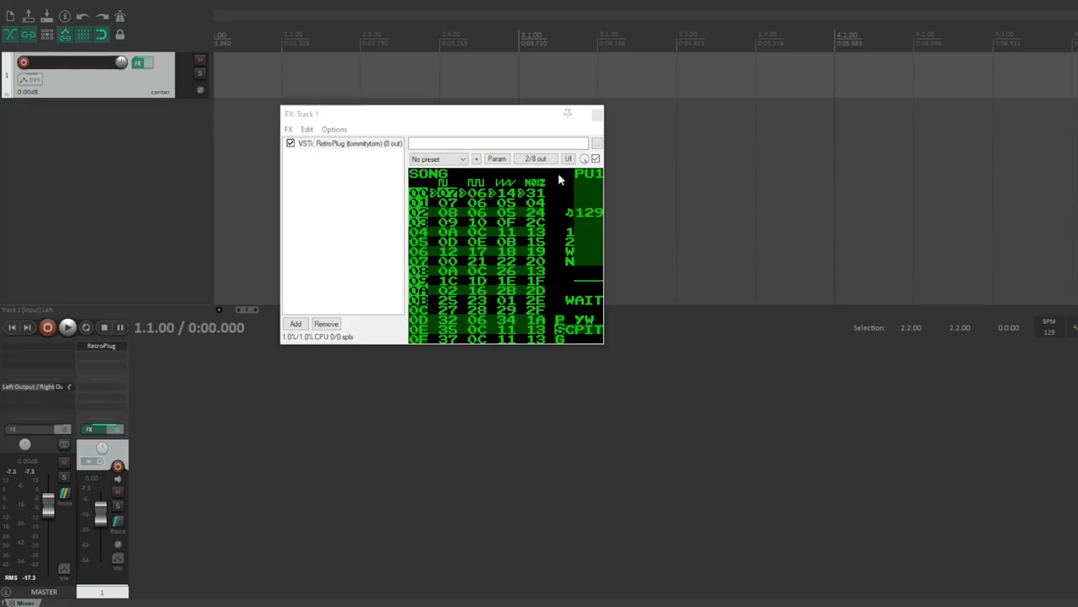
mouse_move(565, 209)
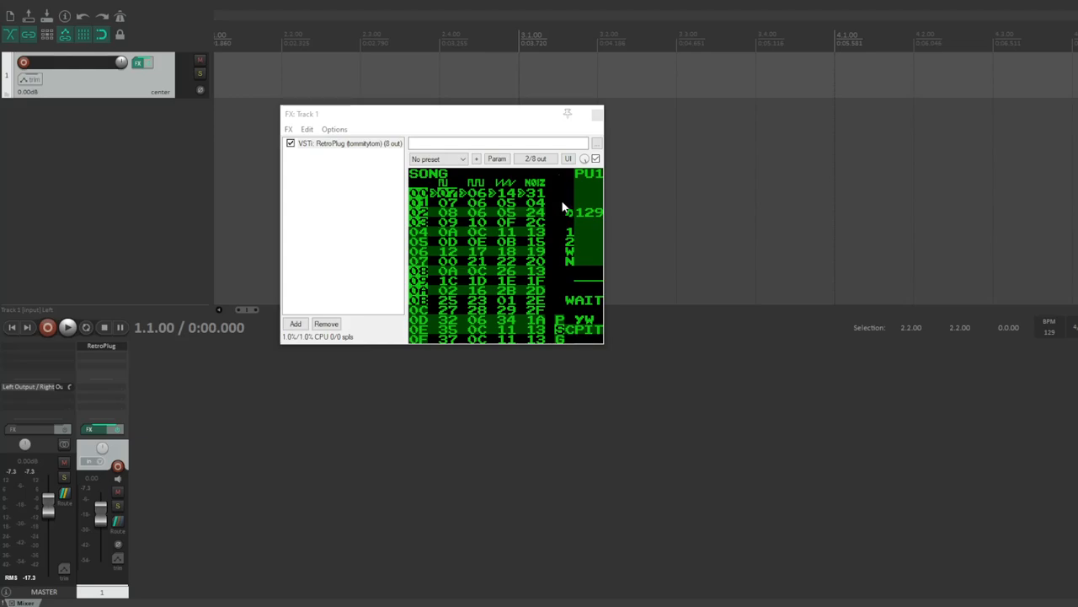
Step: Choose Two Channels Per System under RetroPlug's Project > Audio Routing options
right_click(563, 192)
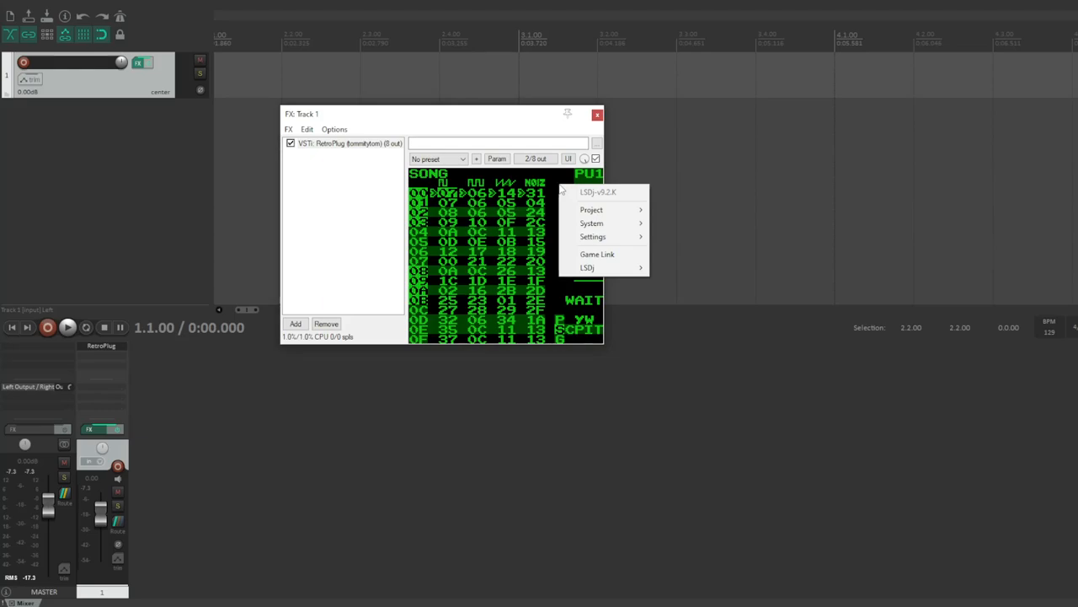
mouse_move(609, 250)
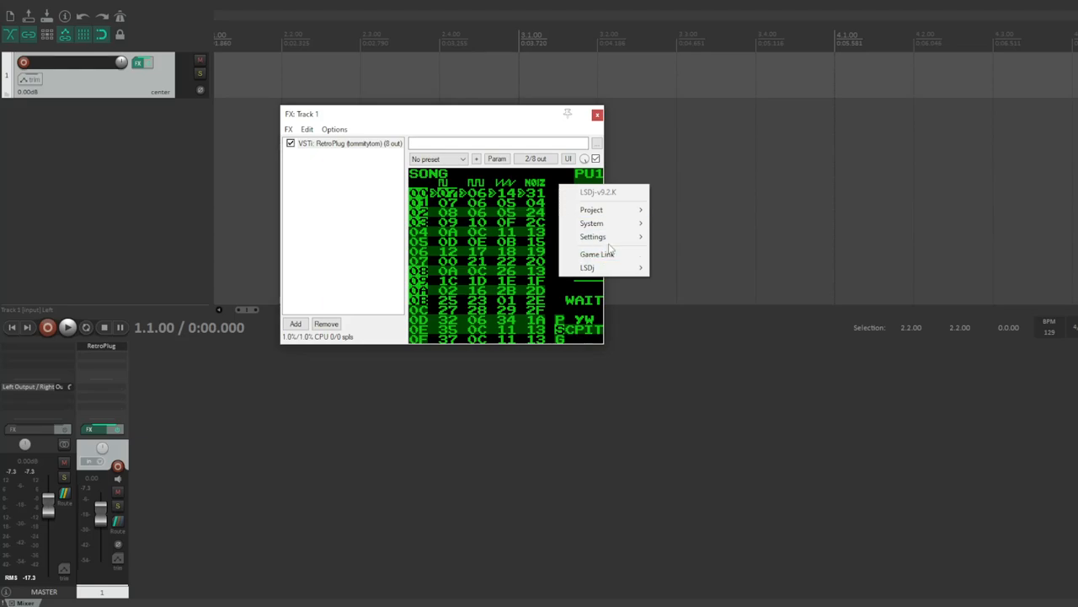
click(591, 209)
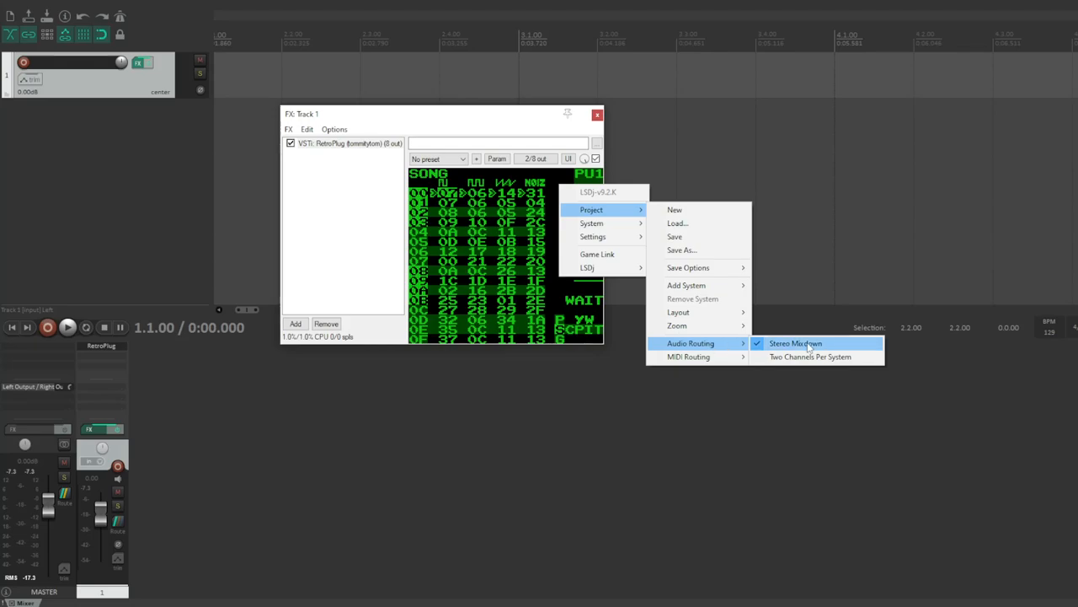
mouse_move(809, 357)
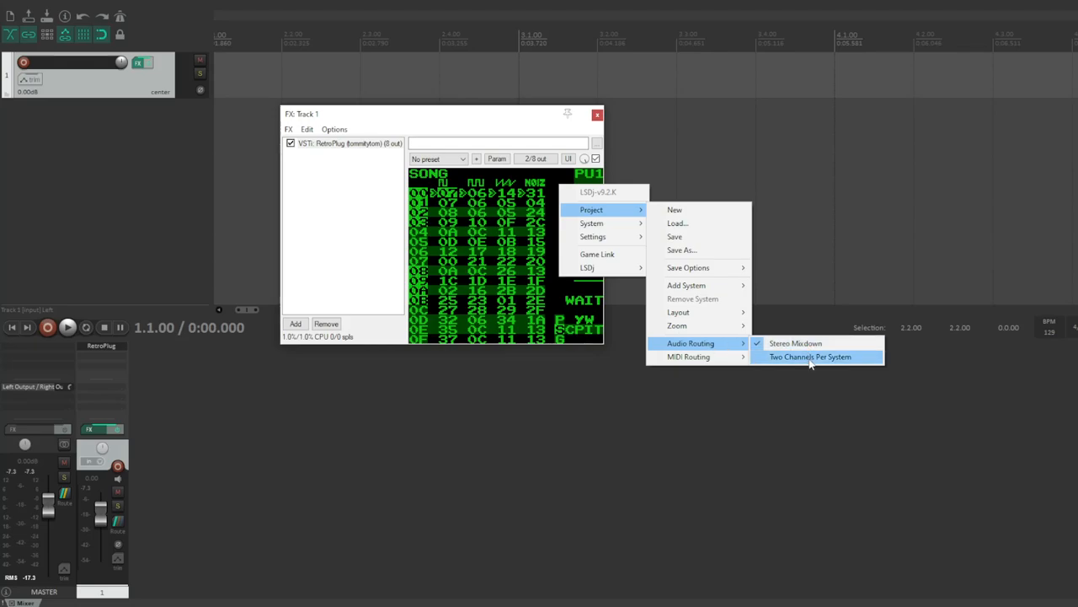
click(808, 358)
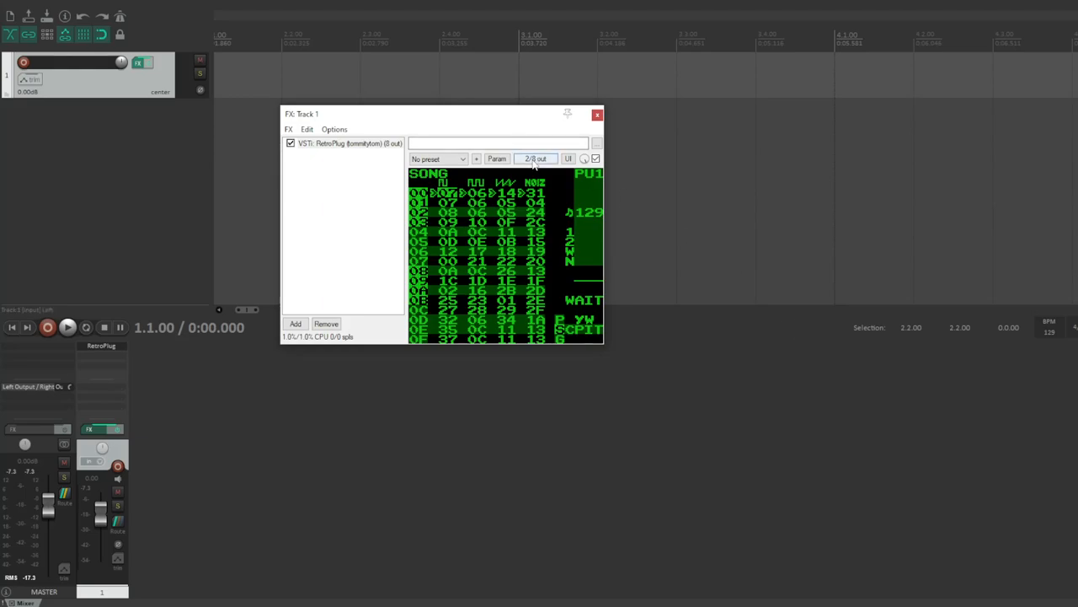
Step: Give the RetroPlug track 8 channels in the plug-in pin connector, then dismiss it
click(536, 159)
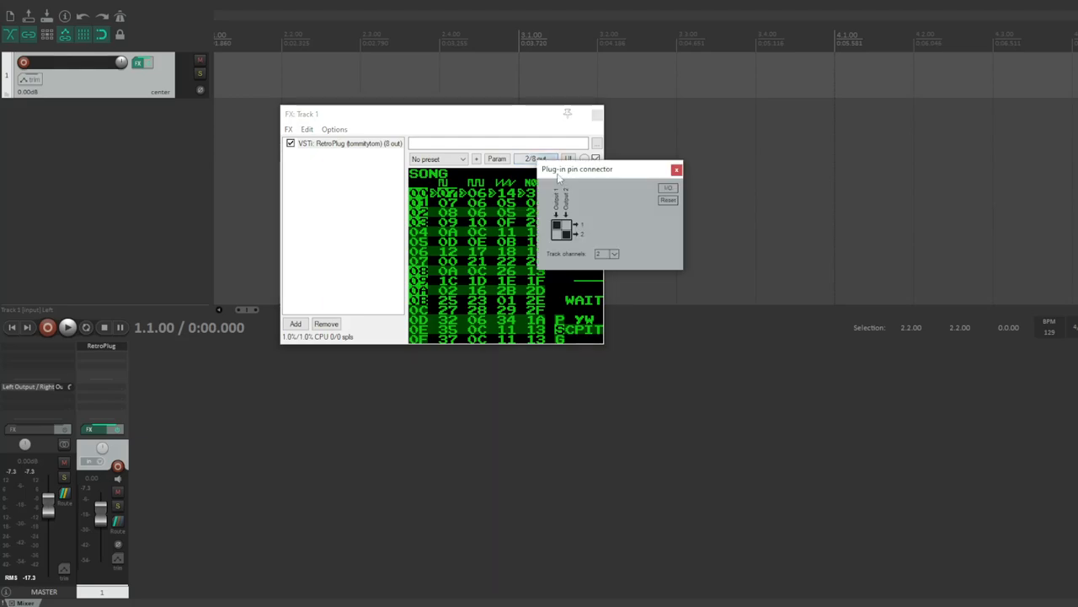
click(613, 253)
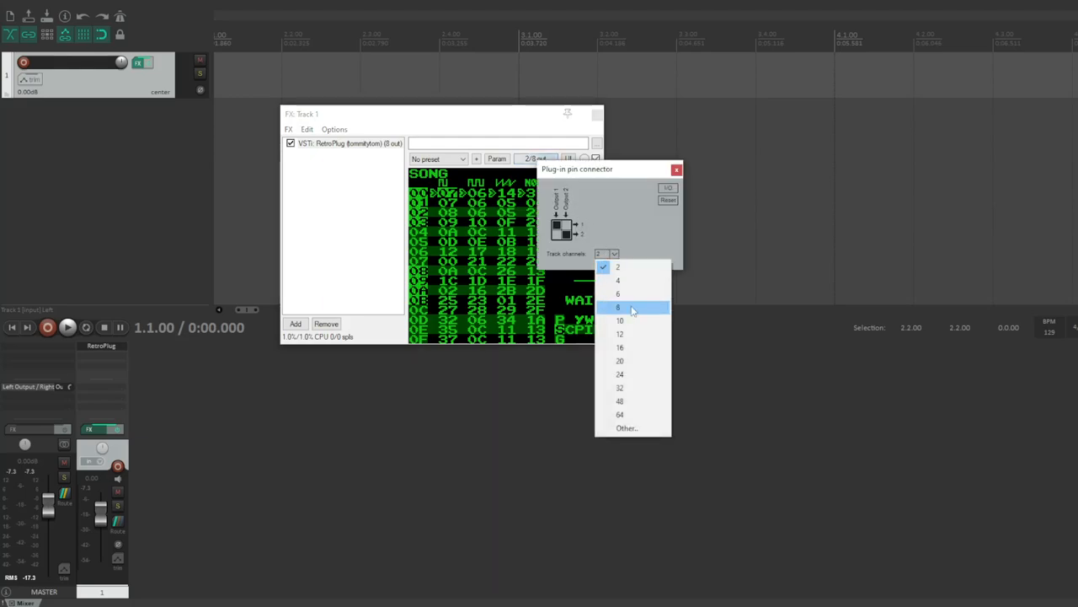
click(620, 306)
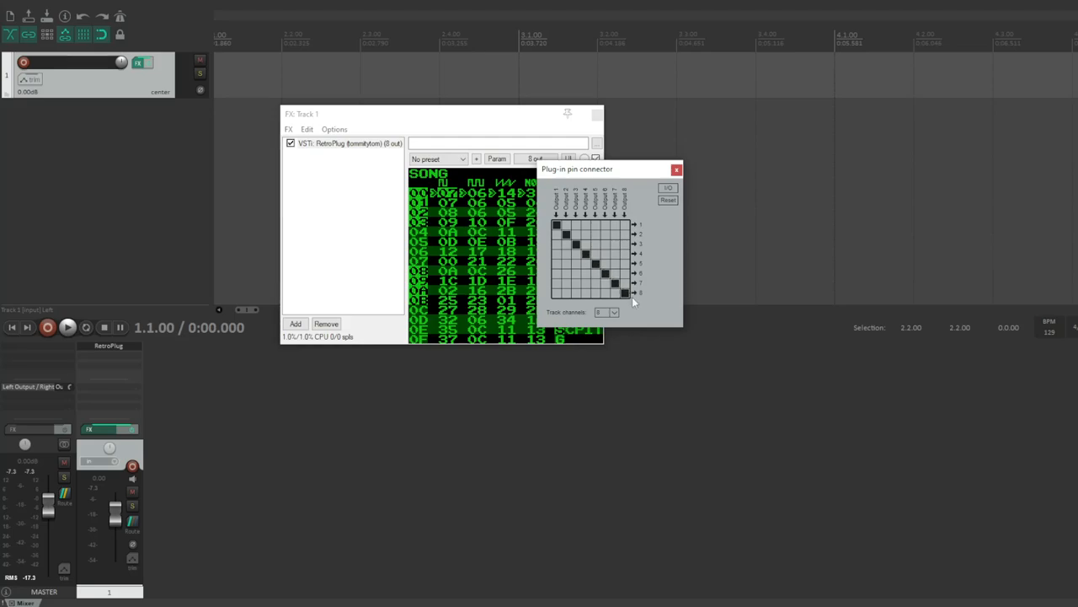
mouse_move(566, 249)
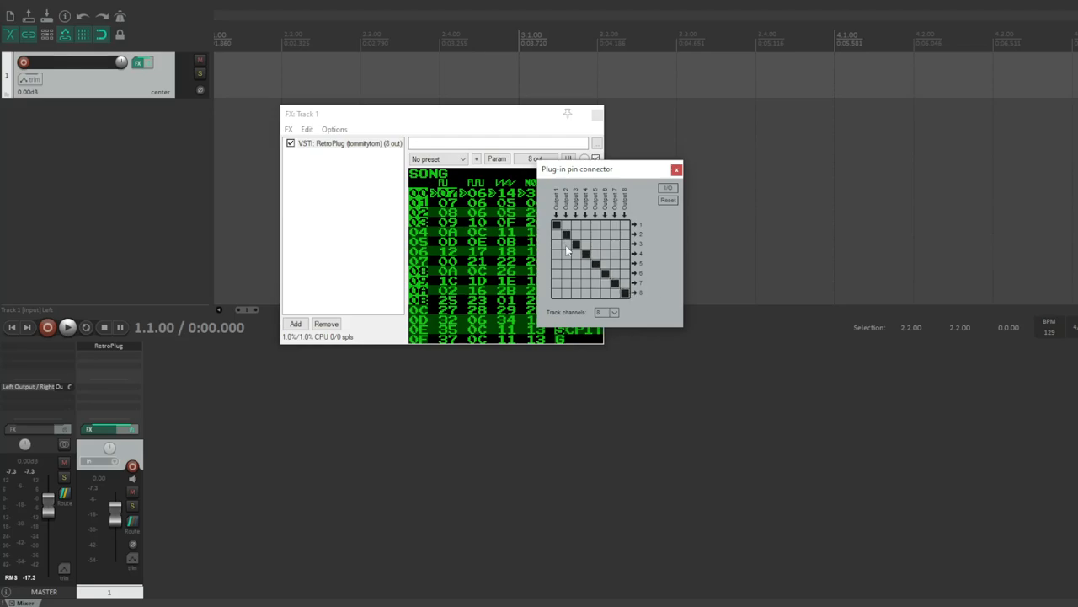
click(677, 169)
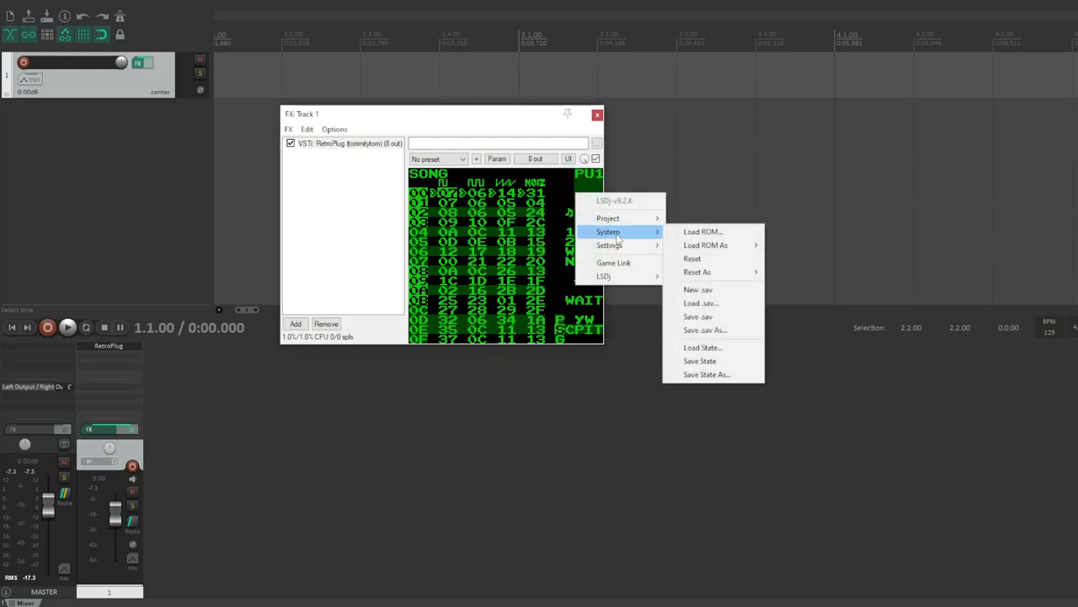
mouse_move(606, 219)
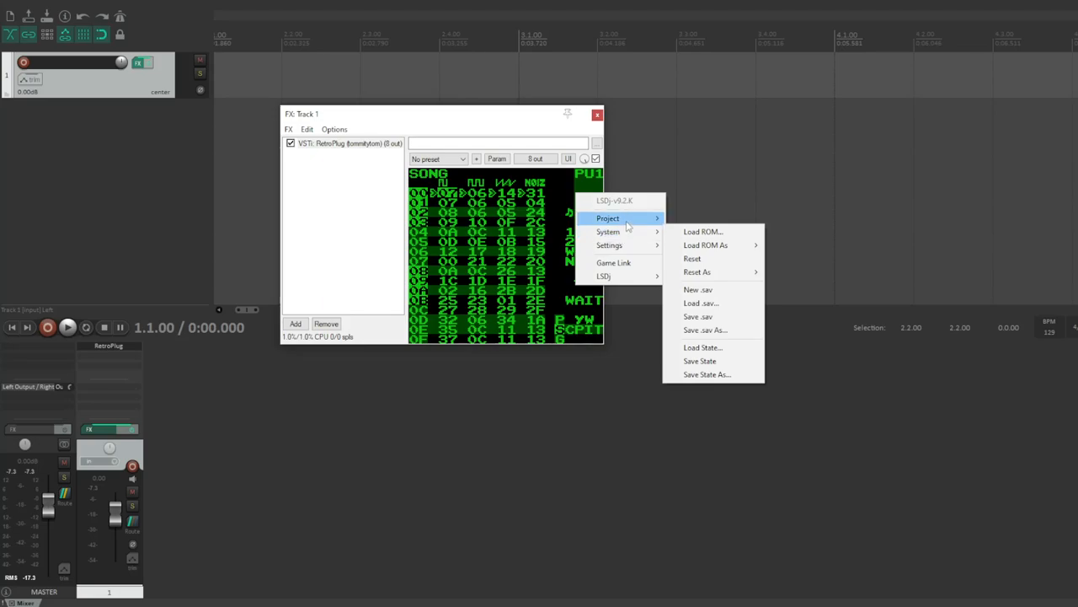
mouse_move(613, 263)
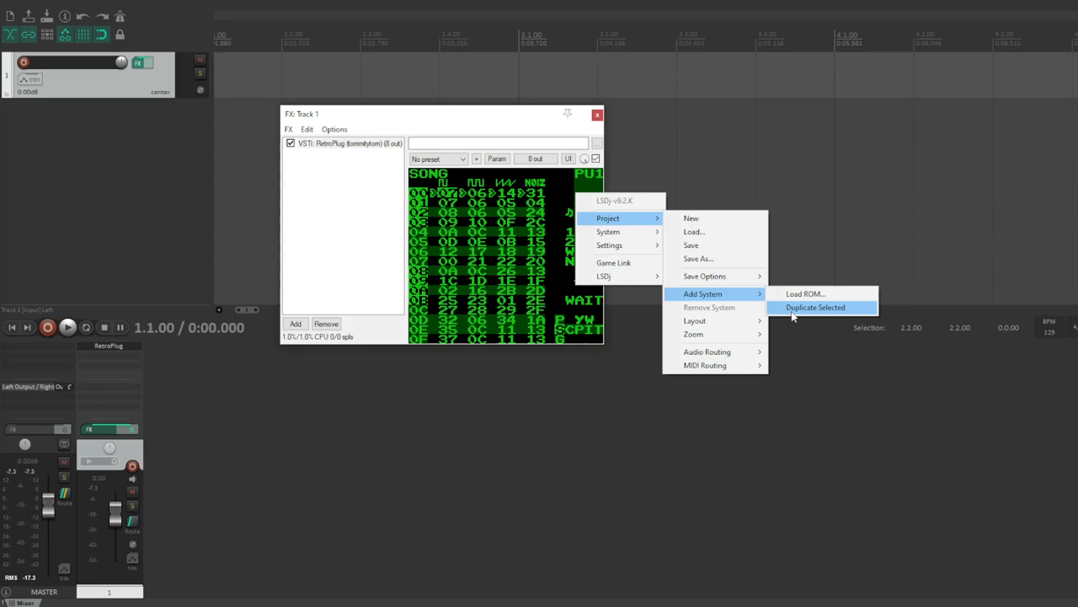
Step: Duplicate the loaded LSDJ system via Project > Add System until four copies run
click(815, 307)
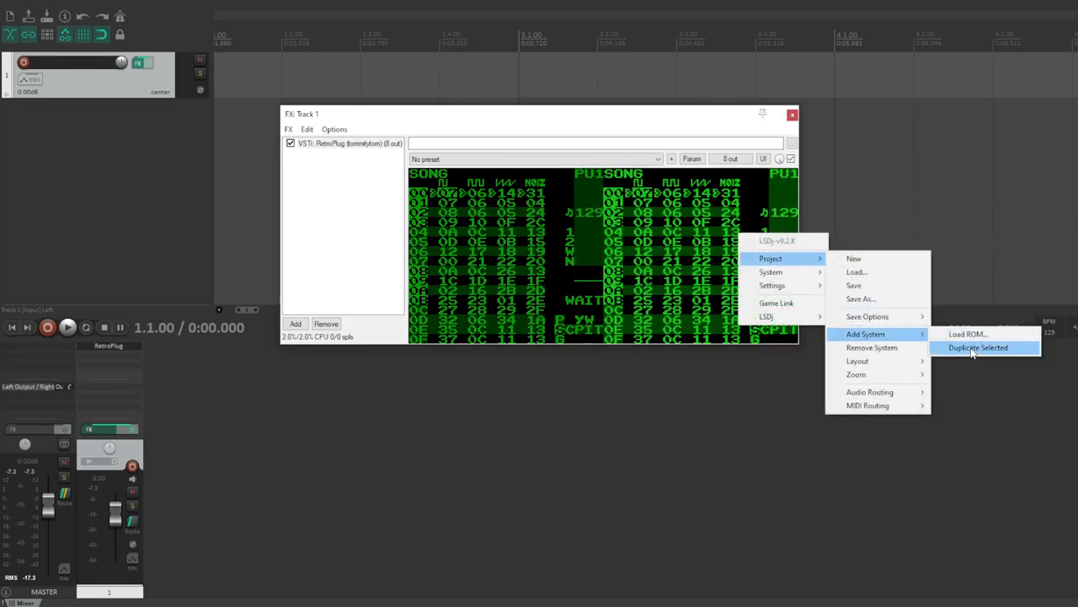
click(978, 347)
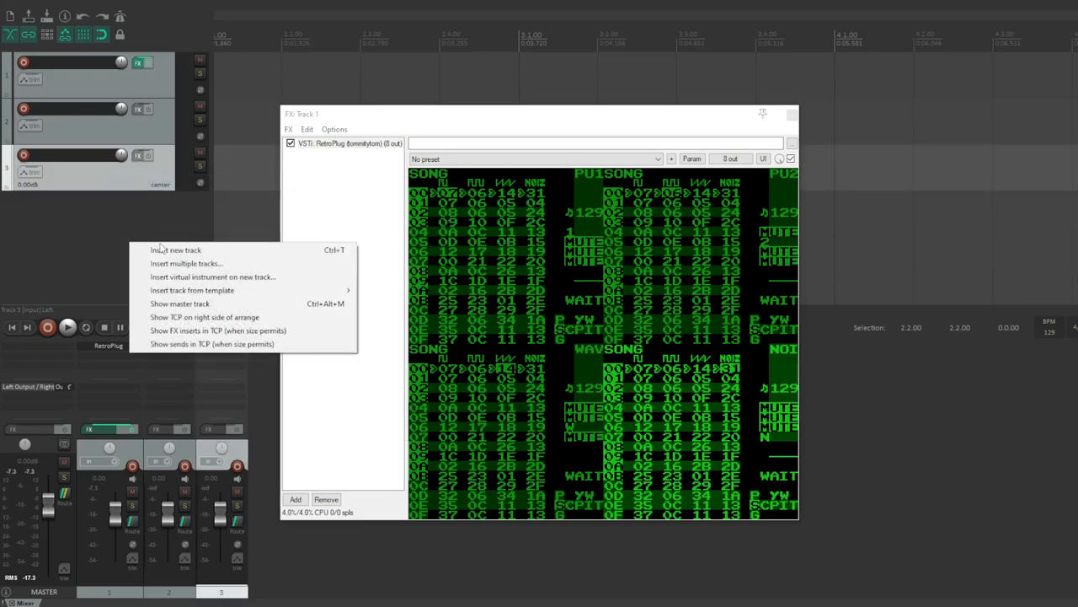
Step: Insert tracks PU1, PU2, WAV and NOI, and name track 1 RetroPlug
click(175, 249)
text(NOI)
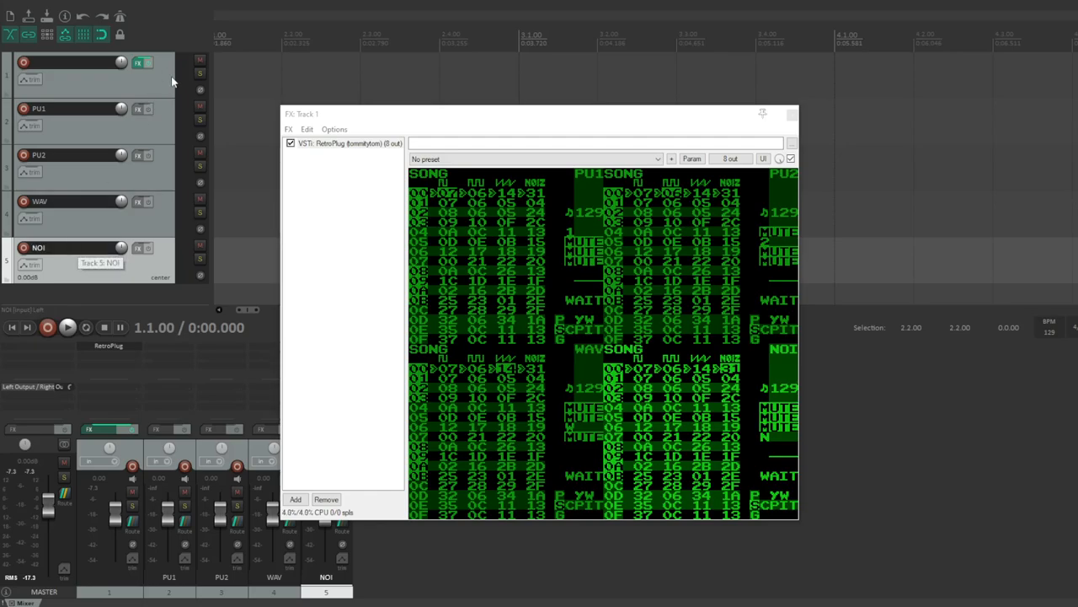
click(70, 108)
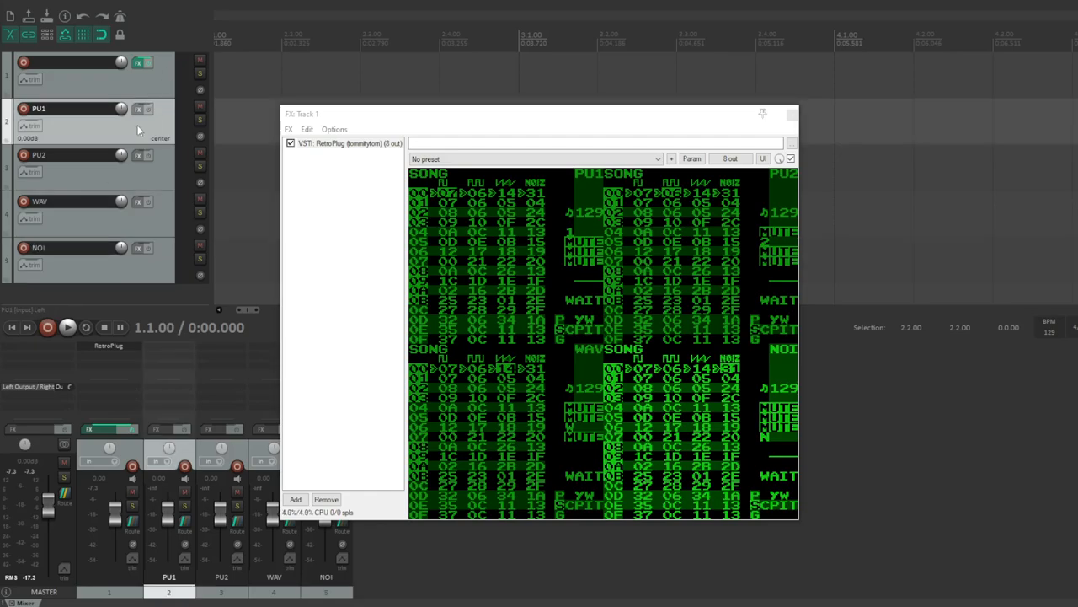
click(71, 64)
text(RetroPlug)
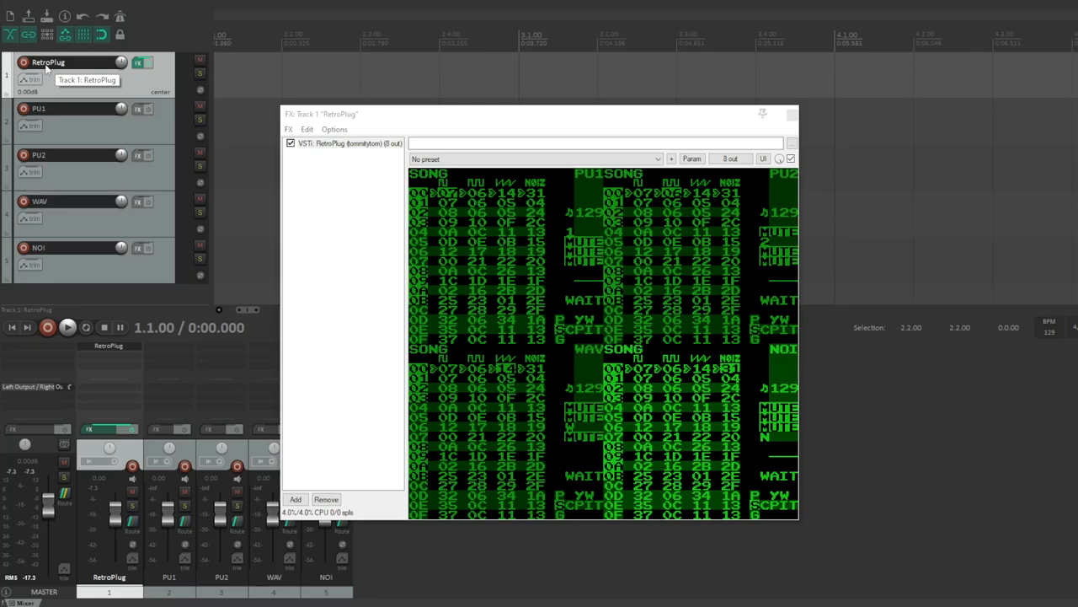
mouse_move(165, 390)
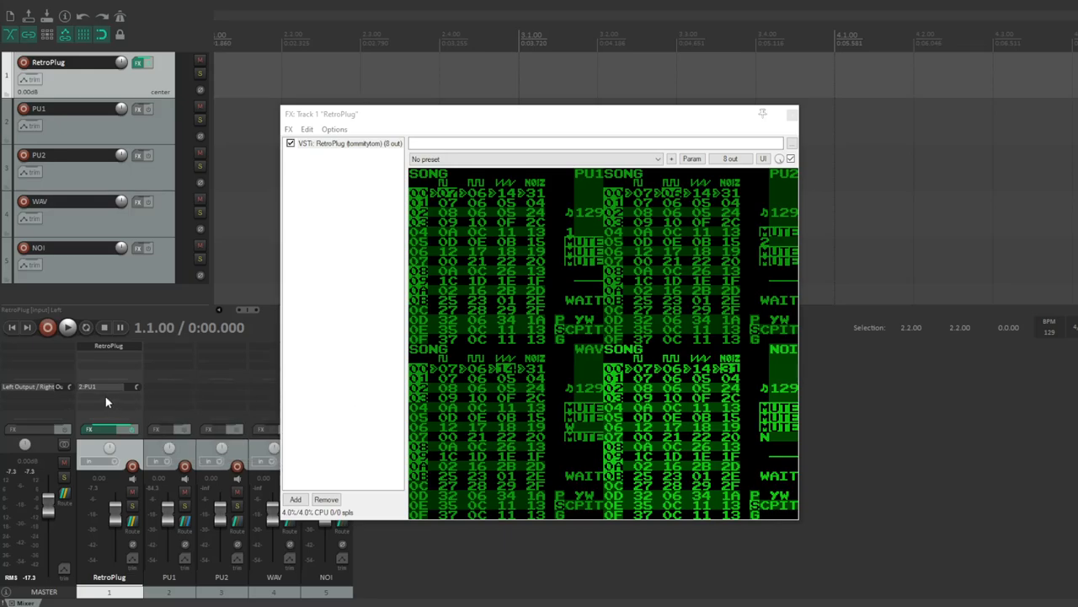
Step: Route RetroPlug sends to PU1, PU2, WAV, NOI, each fed by a different stereo channel pair
click(273, 451)
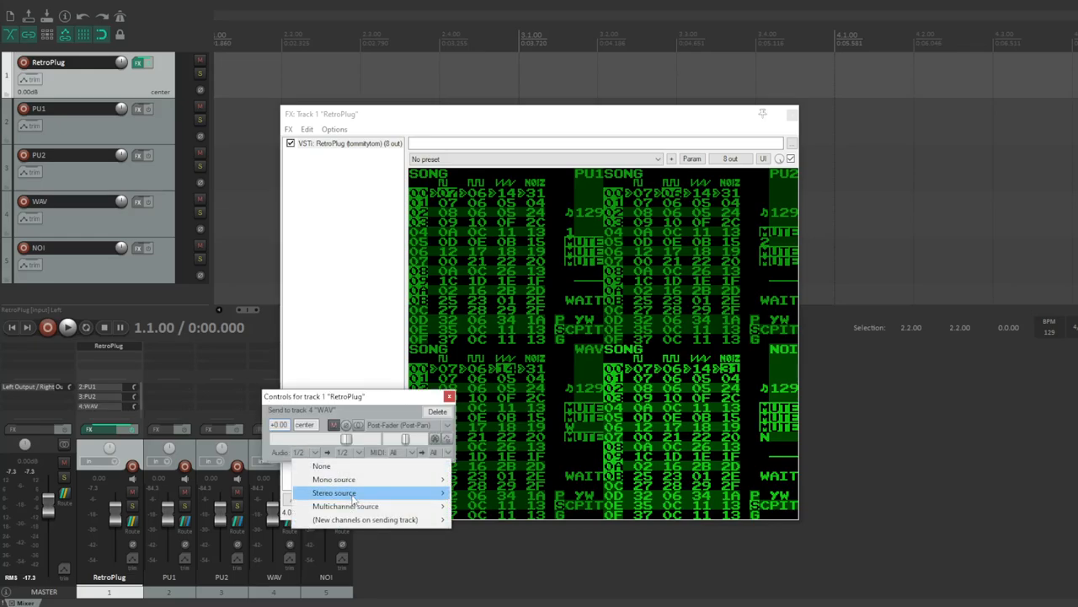
click(334, 492)
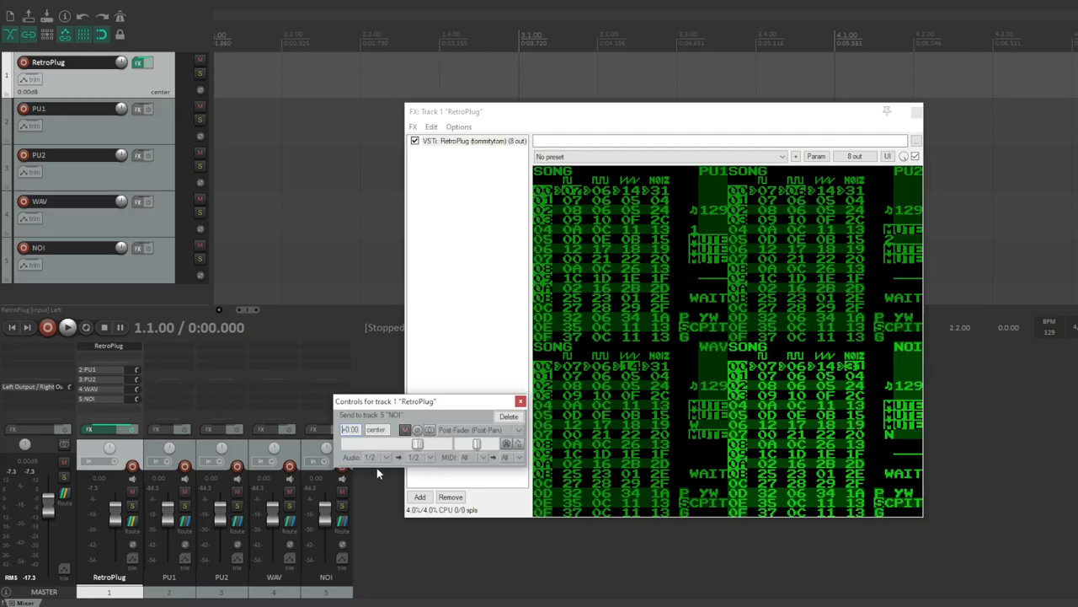
click(369, 457)
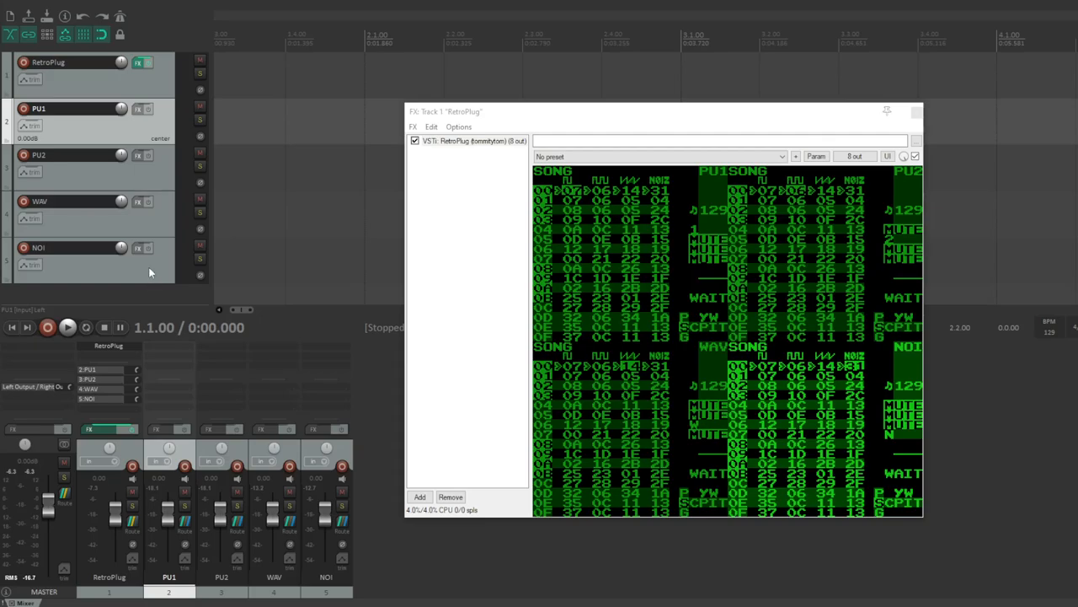
Step: In File > Render, set Source to Selected tracks (stems) and Bounds to Time selection
click(13, 3)
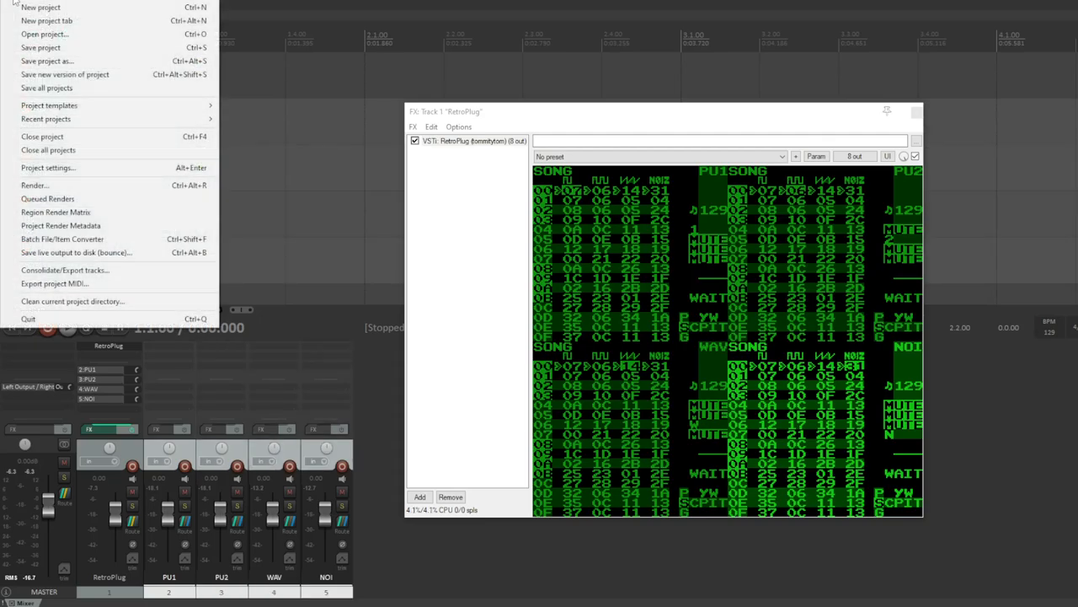
mouse_move(59, 178)
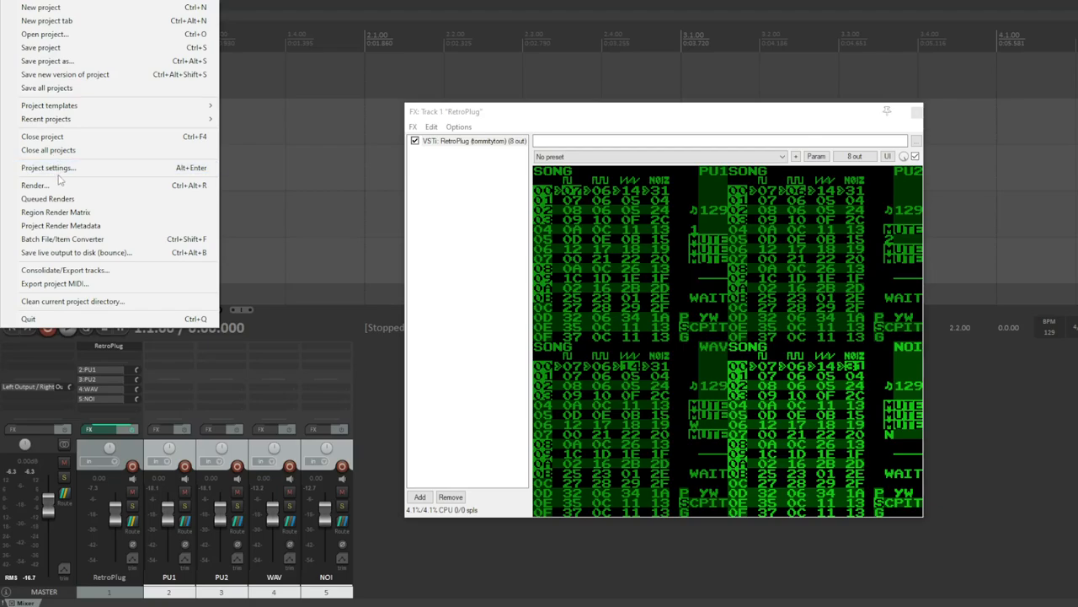
click(34, 183)
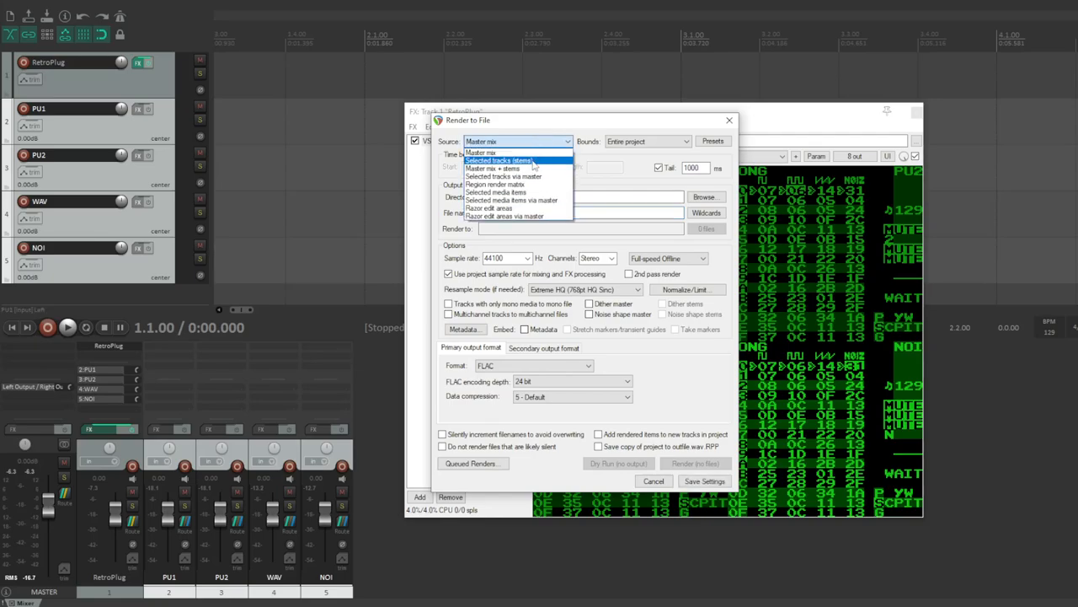
click(499, 160)
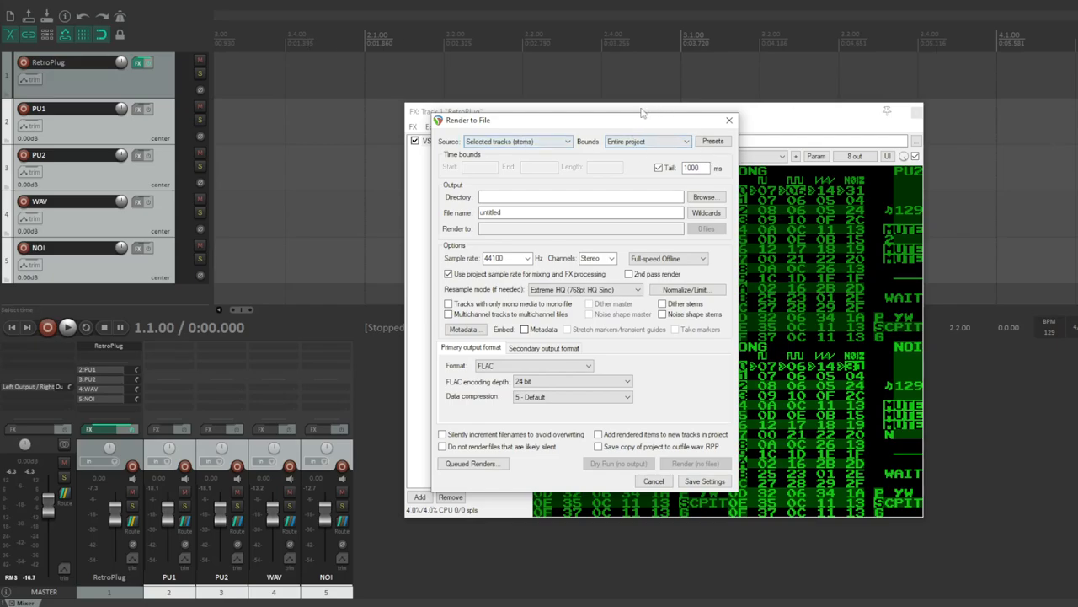
click(647, 142)
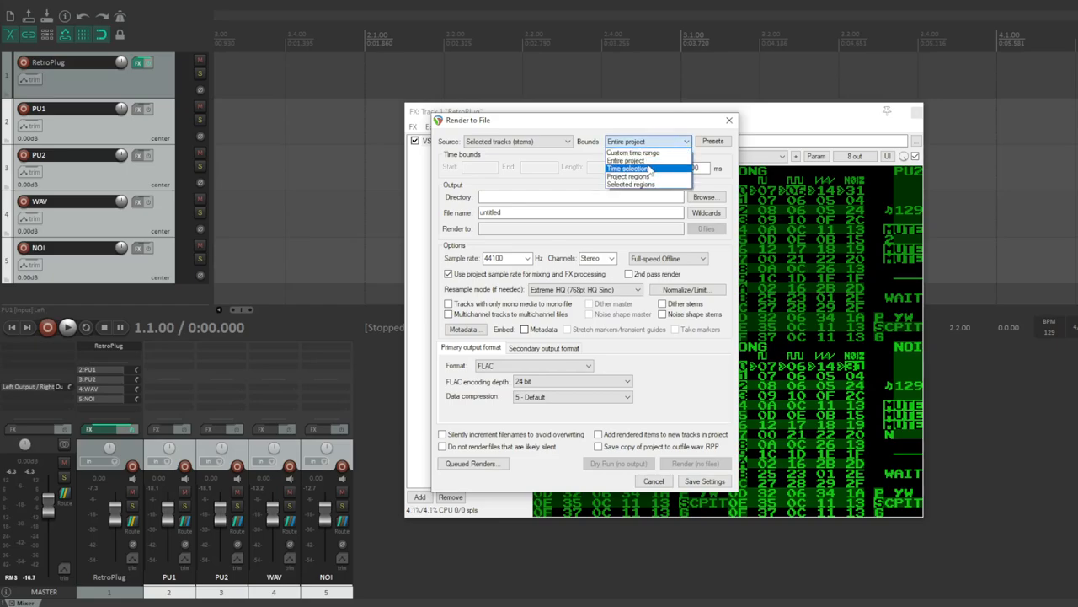
click(627, 168)
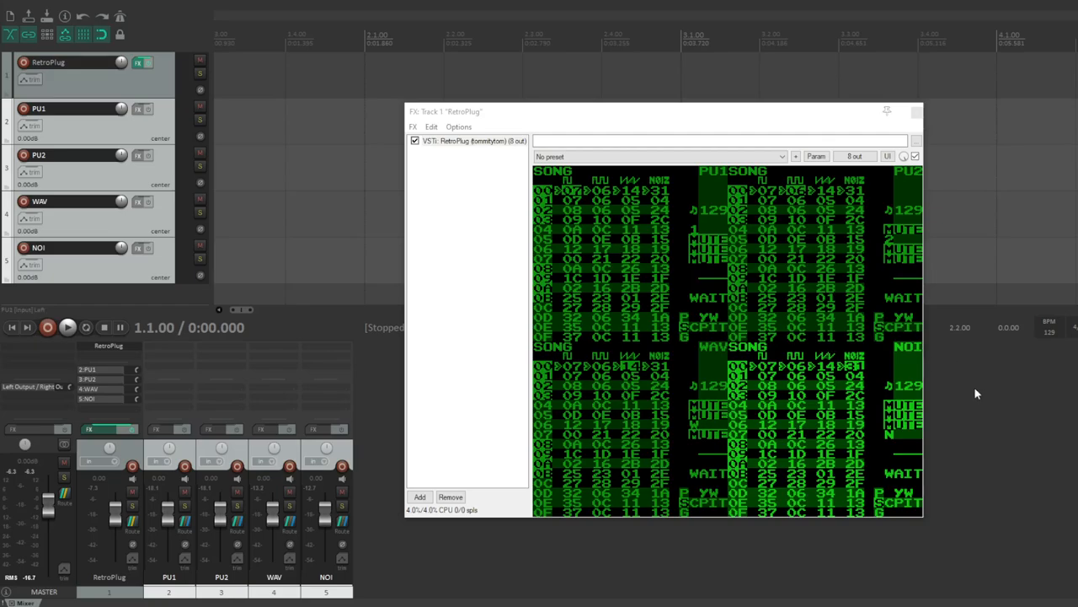
mouse_move(969, 391)
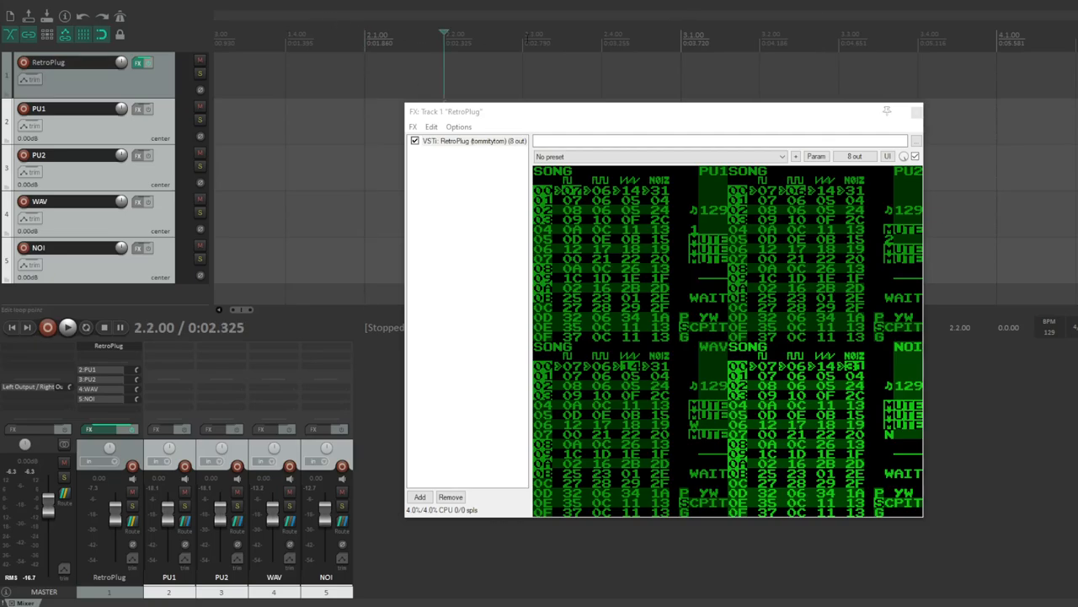
Step: Place the edit cursor at bar 2 on the ruler and drag the RetroPlug window leftward
click(683, 41)
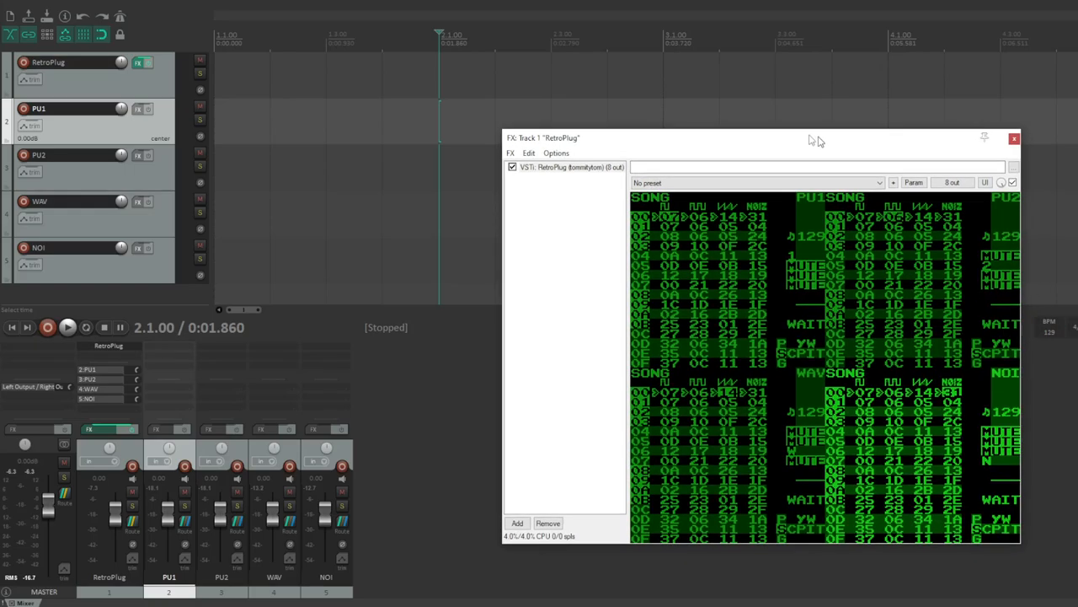
drag(812, 138, 752, 128)
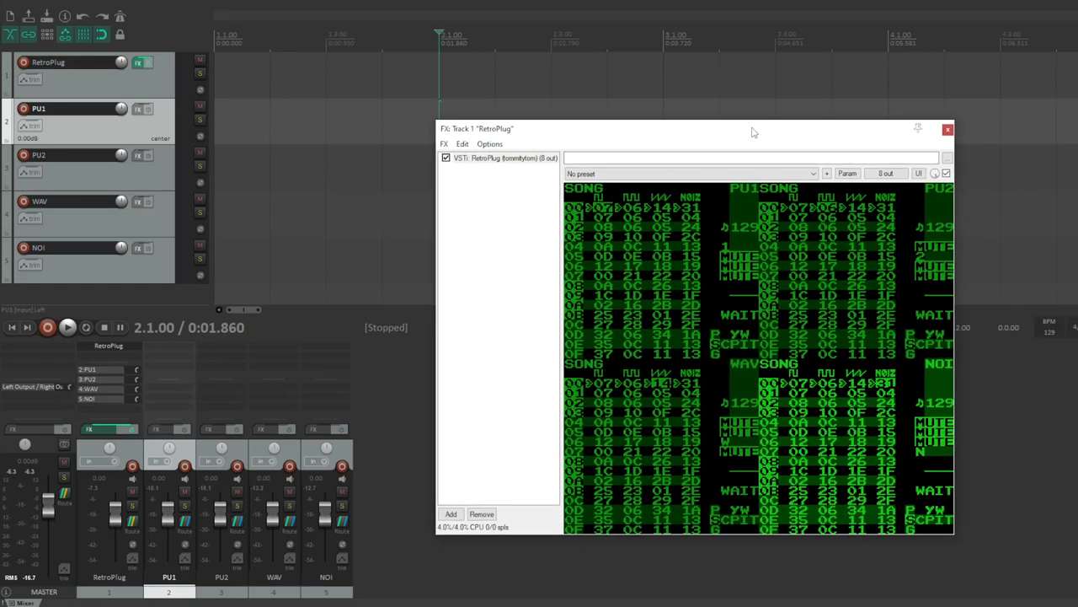